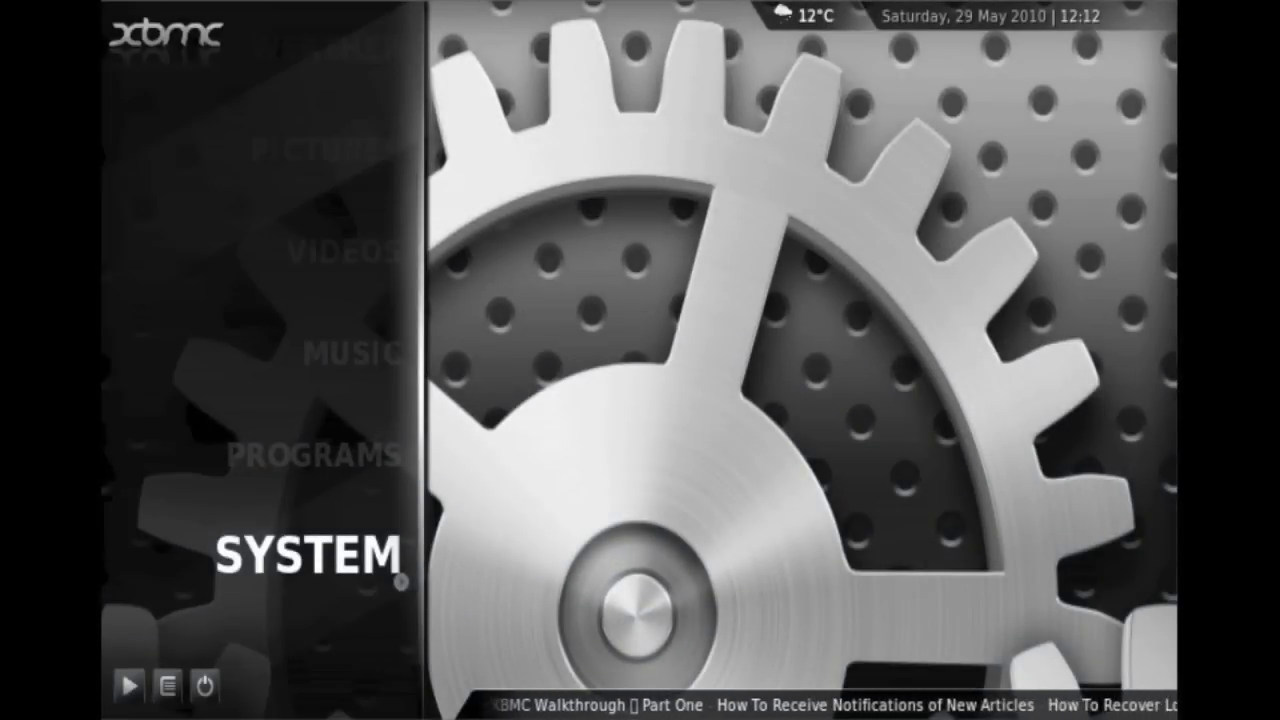
# - Browse the Appearance settings' Skin, International and File Lists pages from System
pyautogui.click(303, 555)
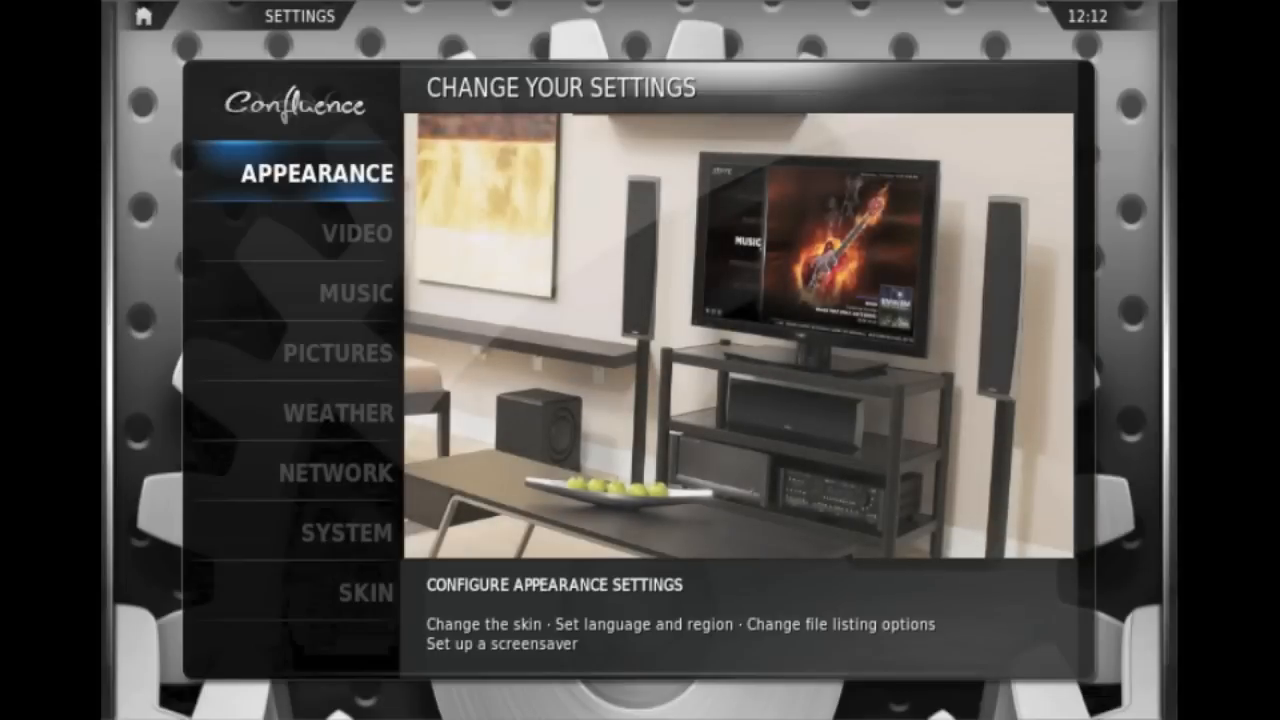
pyautogui.click(335, 473)
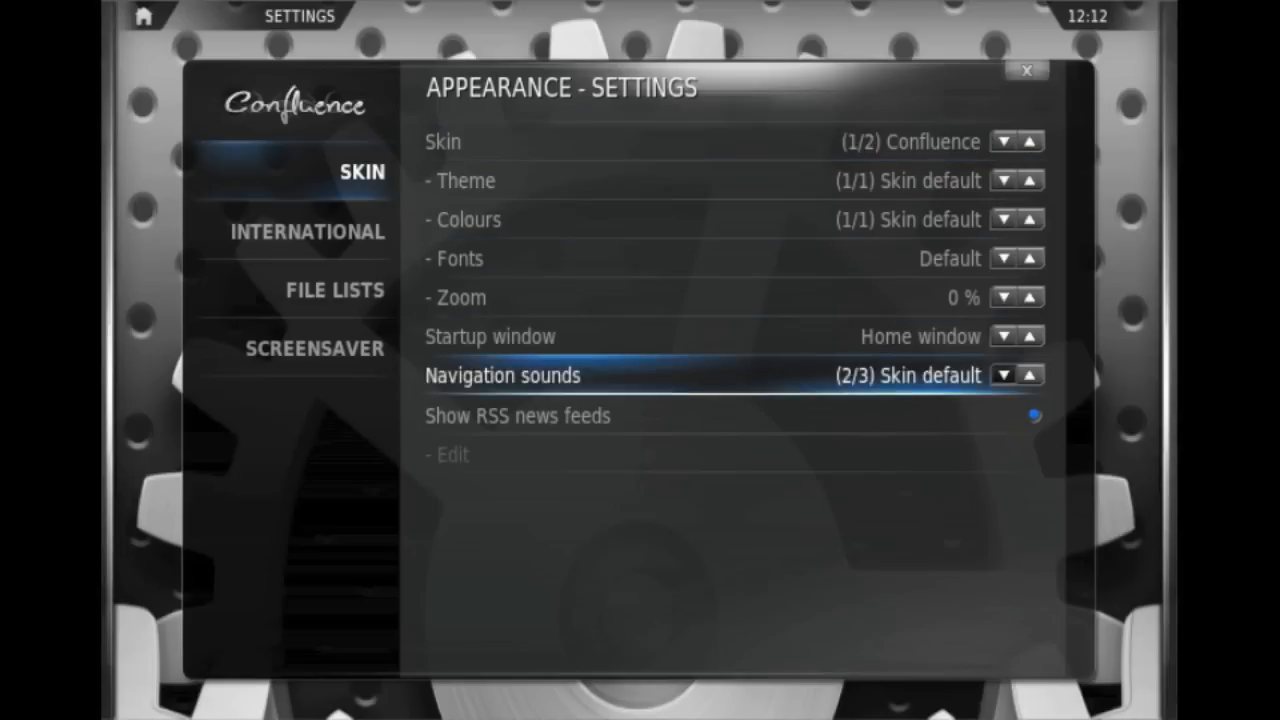
pyautogui.click(308, 232)
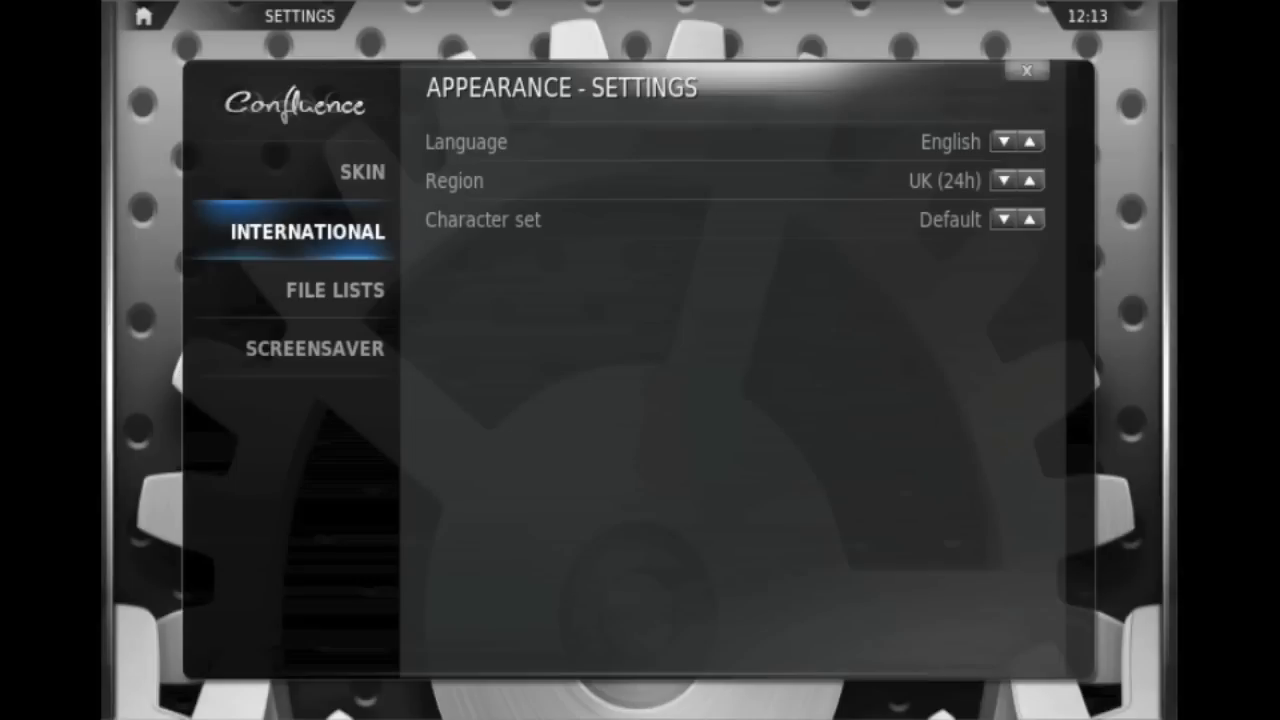
pyautogui.click(335, 289)
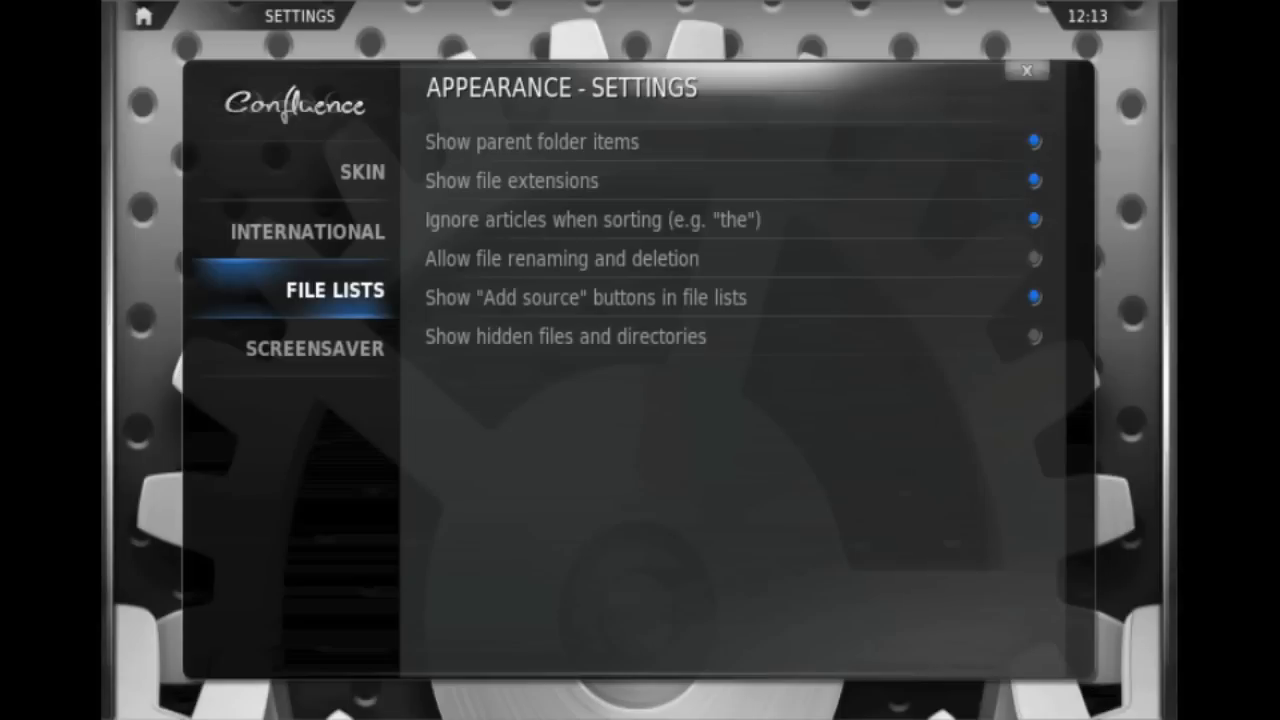
pyautogui.click(1023, 68)
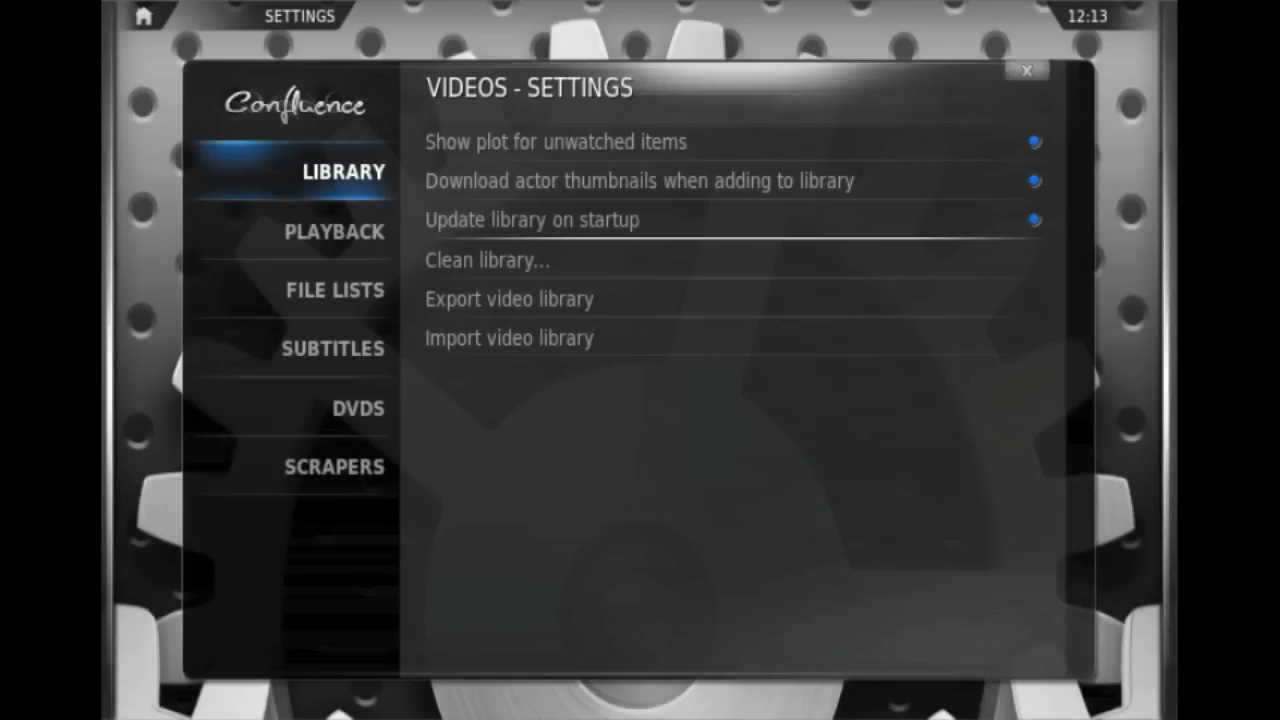
# - Browse the Videos settings' Playback, File Lists, Subtitles, DVDs and Scrapers pages, then leave
pyautogui.click(334, 231)
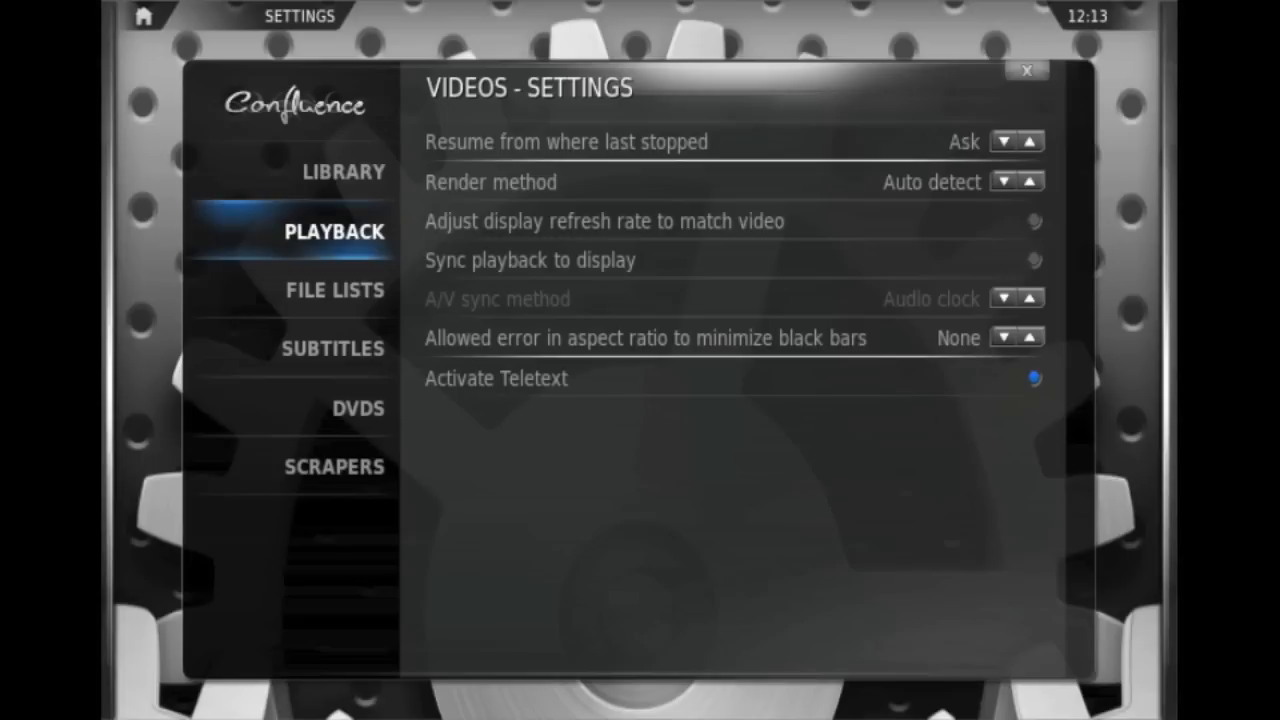
pyautogui.click(335, 290)
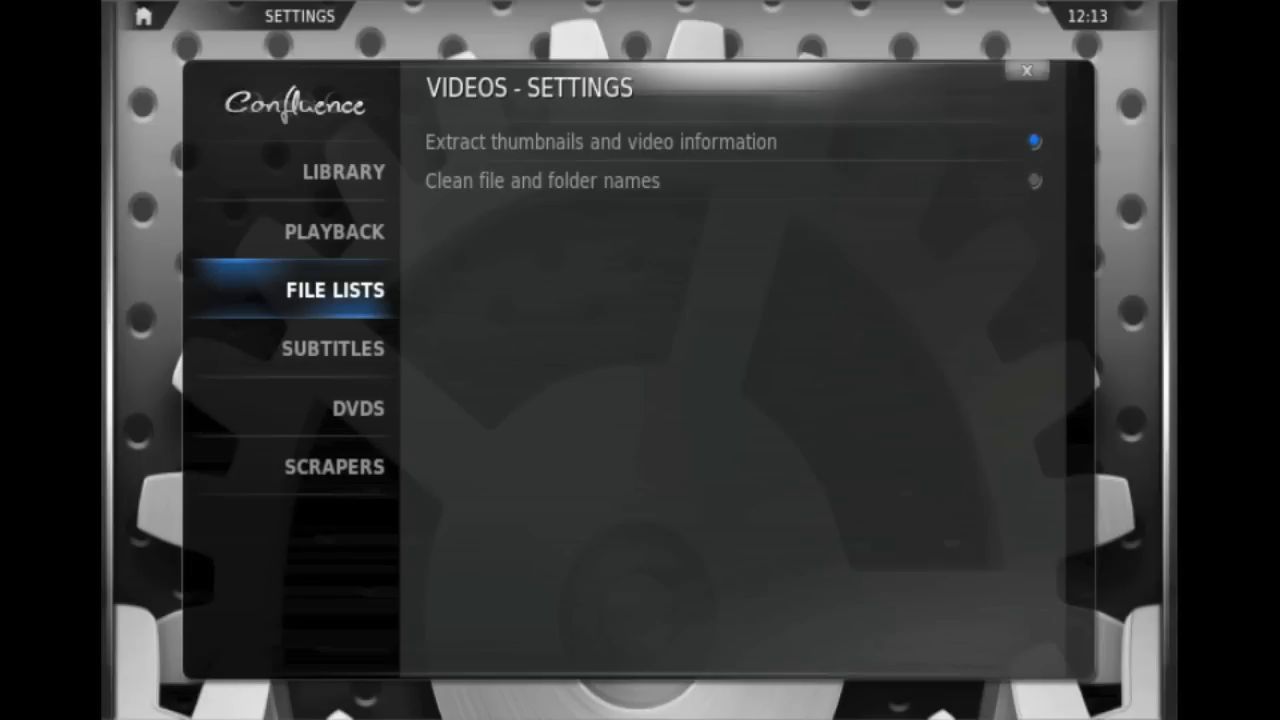
pyautogui.click(333, 348)
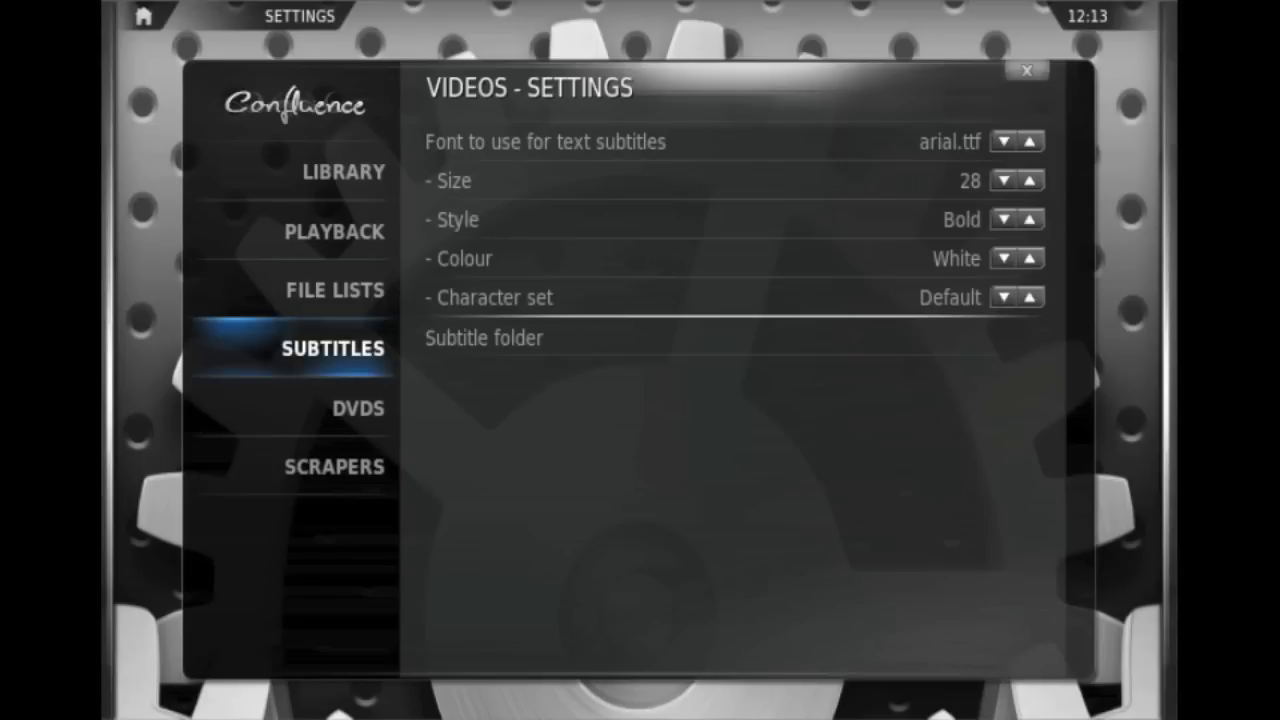
pyautogui.click(356, 408)
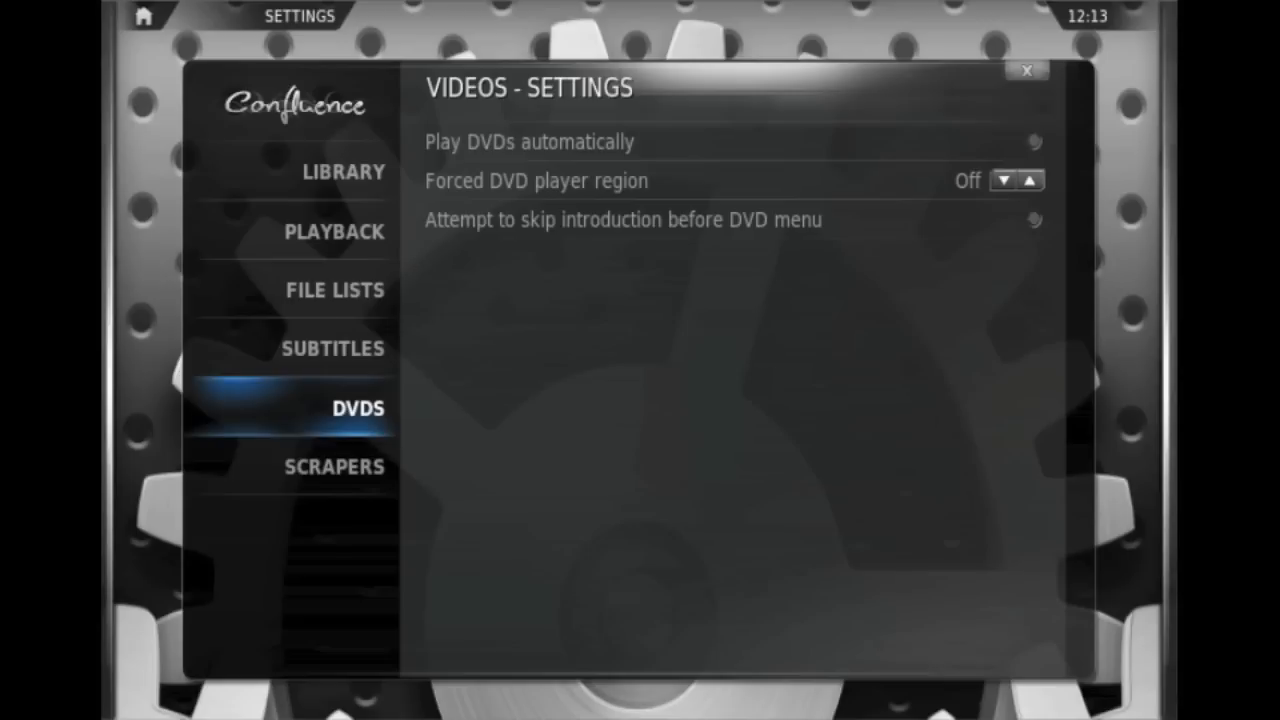
pyautogui.click(334, 466)
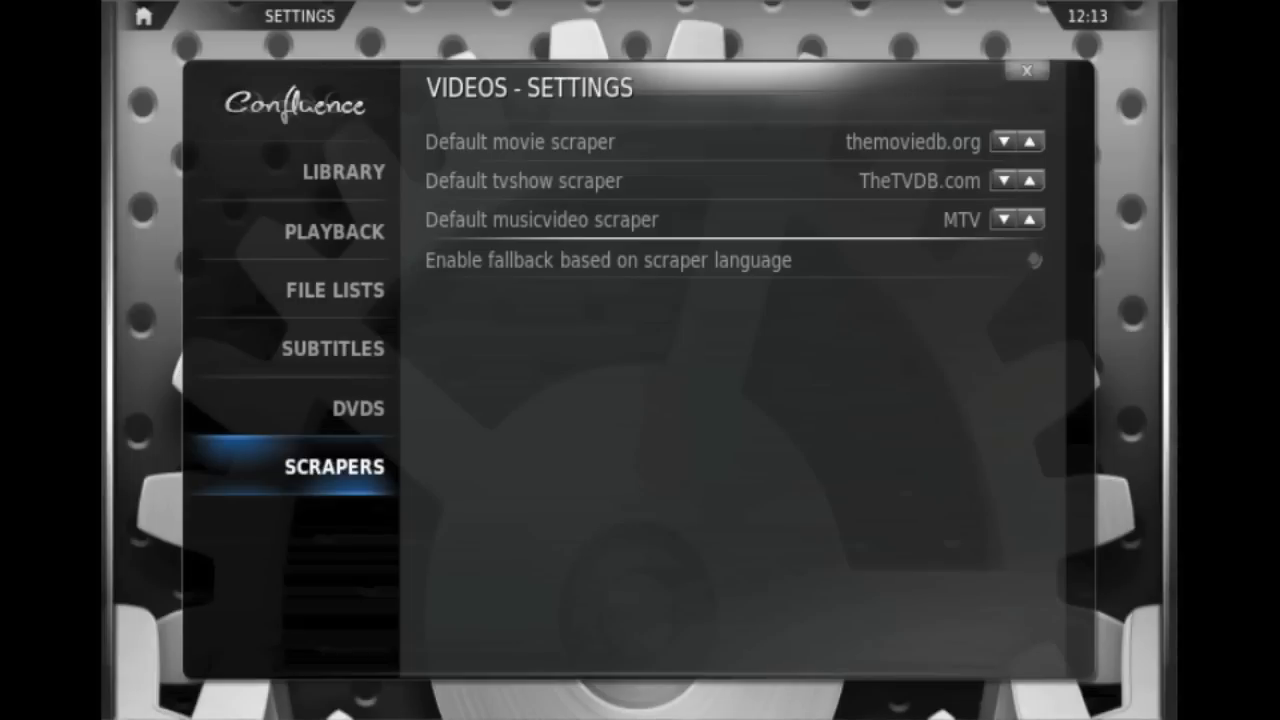
pyautogui.click(1025, 69)
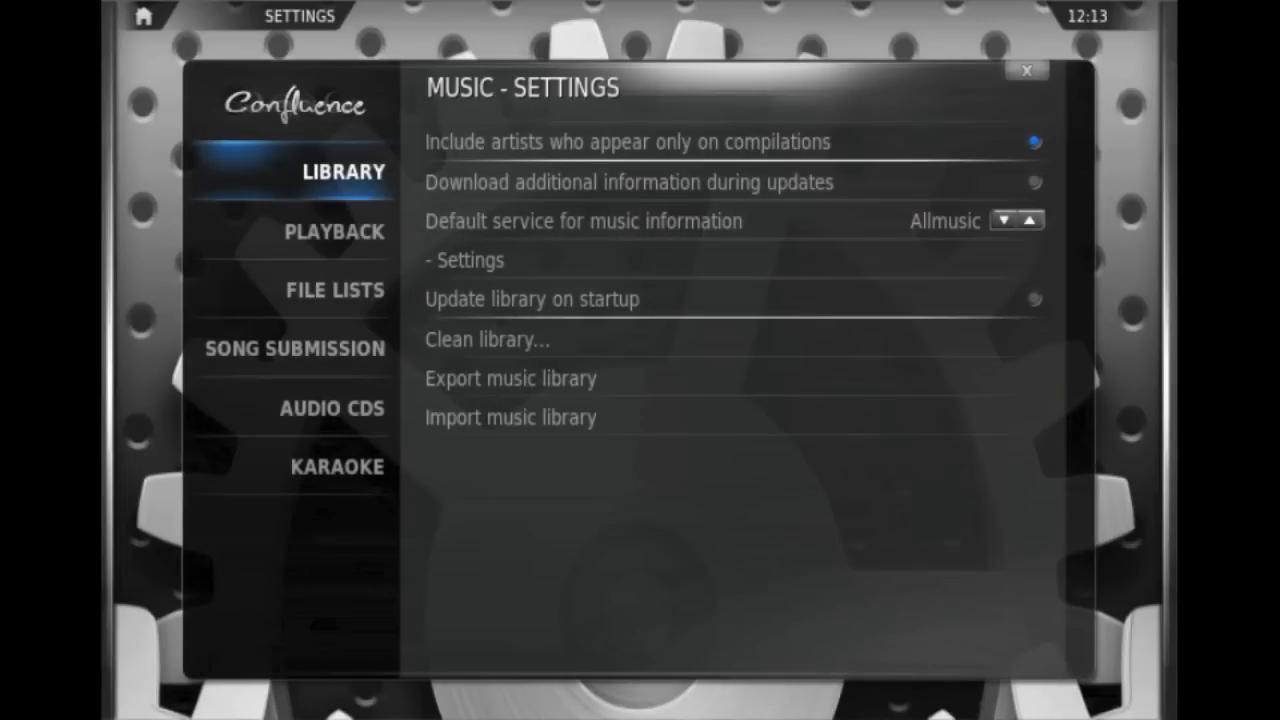
# - Browse the Music settings' Playback, File Lists, Song Submission and Audio CDs pages
pyautogui.click(334, 231)
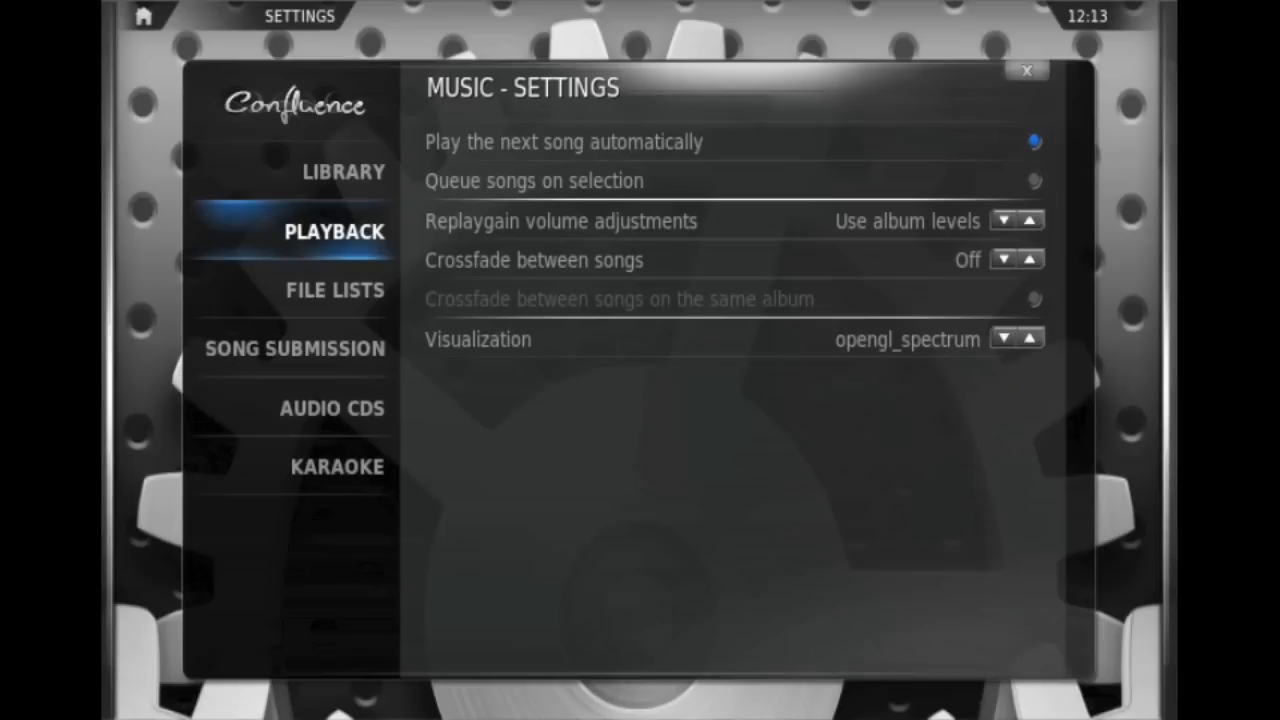
pyautogui.click(334, 290)
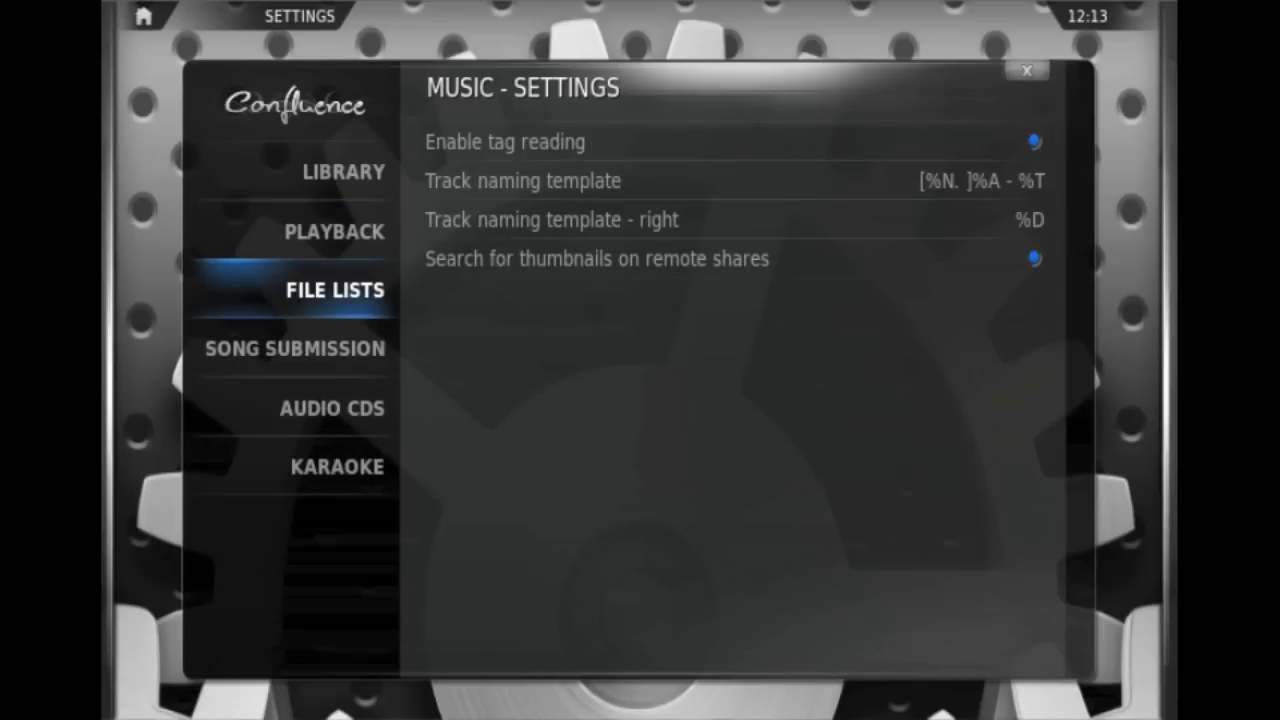
pyautogui.click(294, 348)
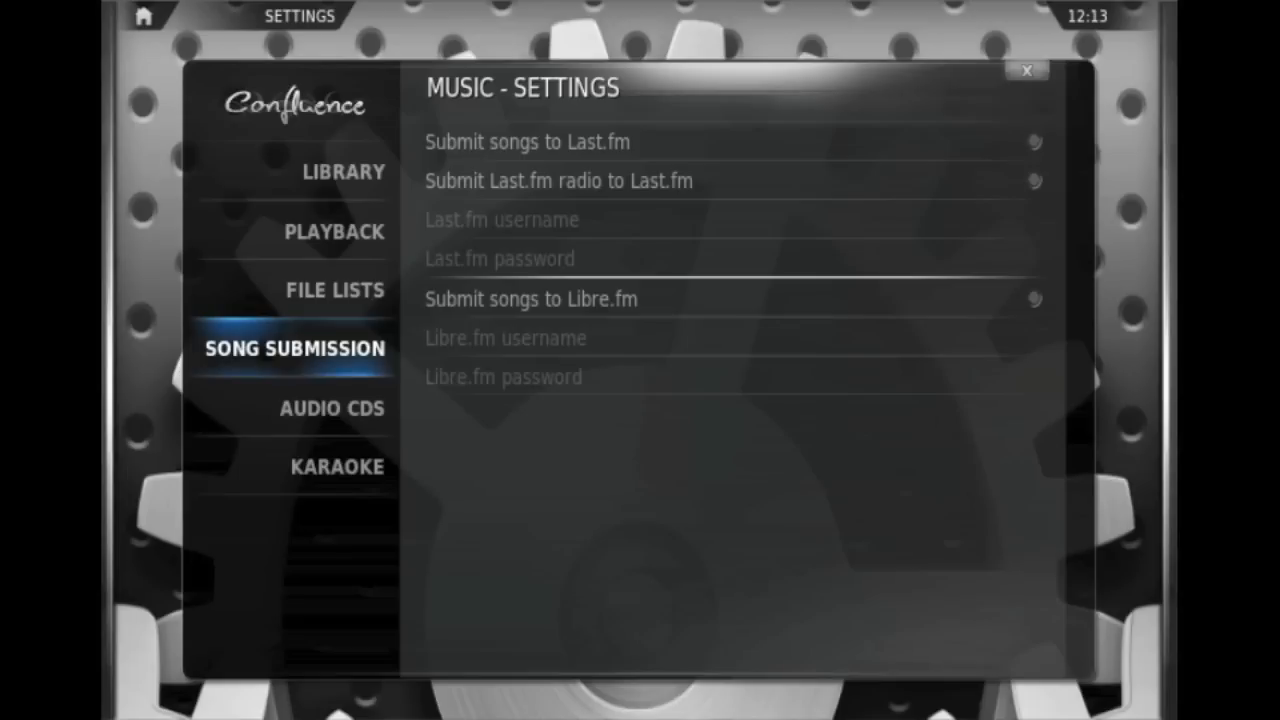
pyautogui.click(332, 408)
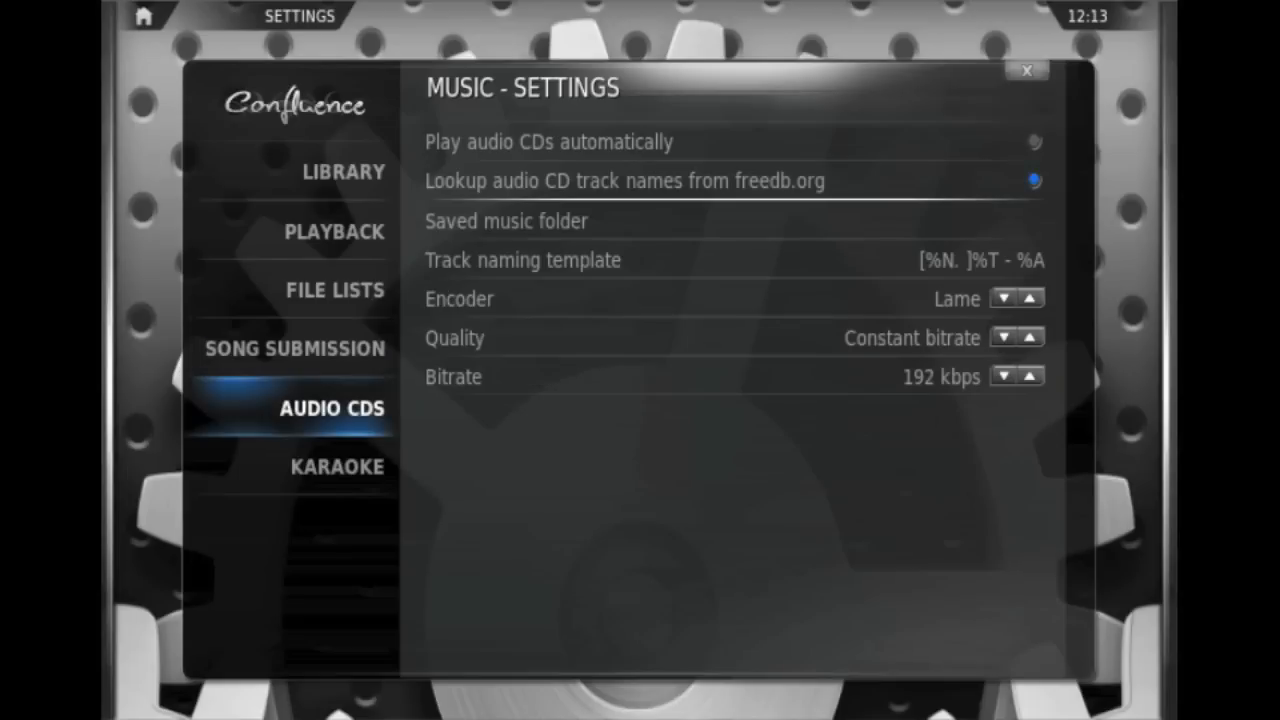
pyautogui.click(337, 467)
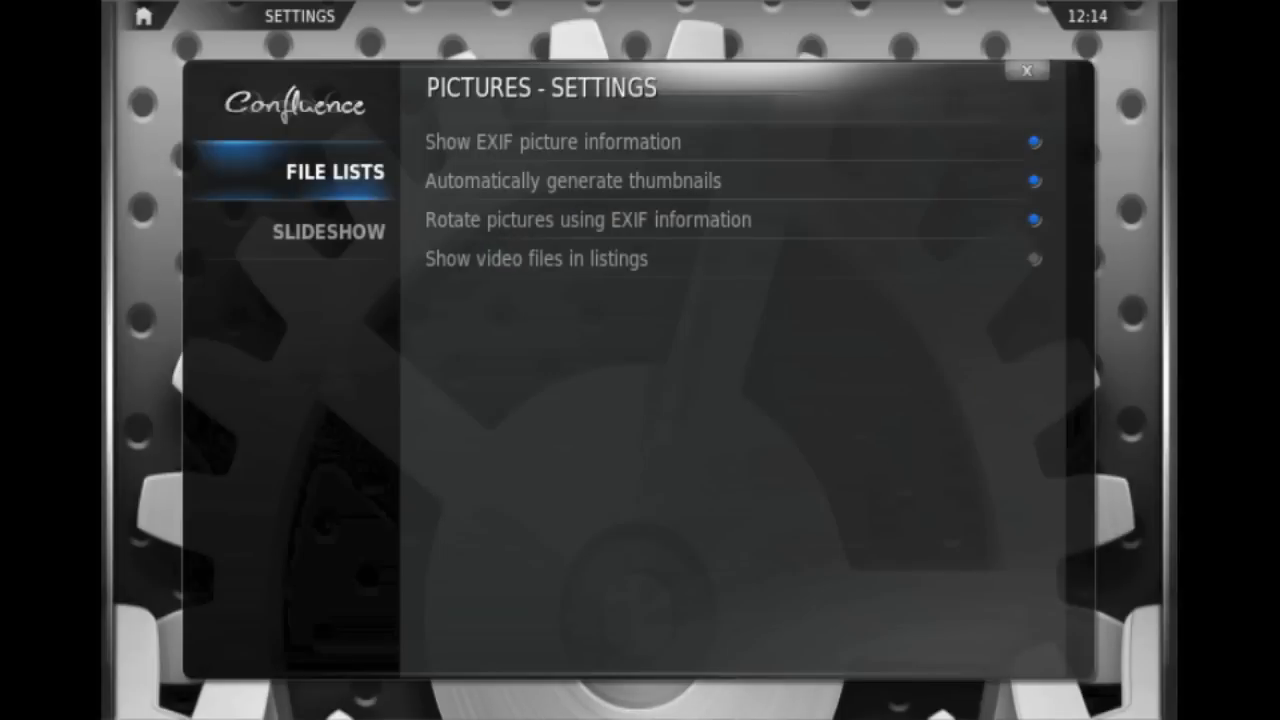
# - Look through the Pictures and Weather settings with the Northampton, Budapest and Swindon areas
pyautogui.click(328, 231)
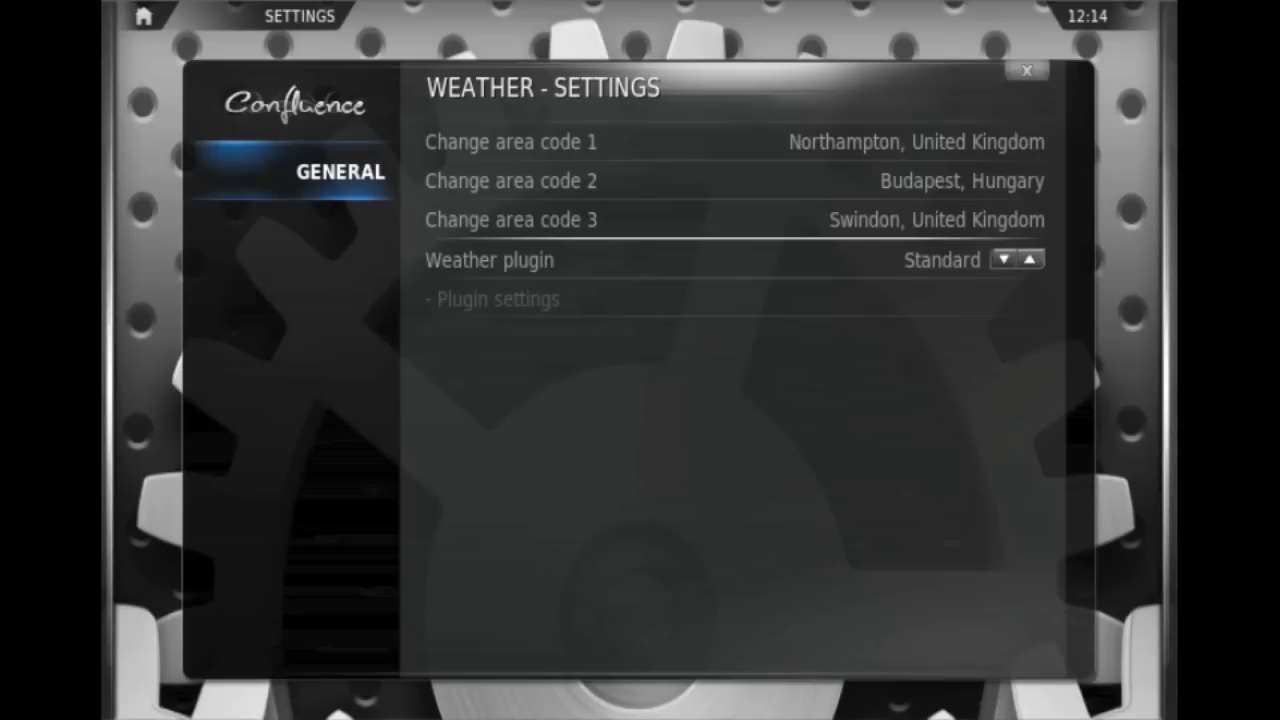
pyautogui.click(1027, 71)
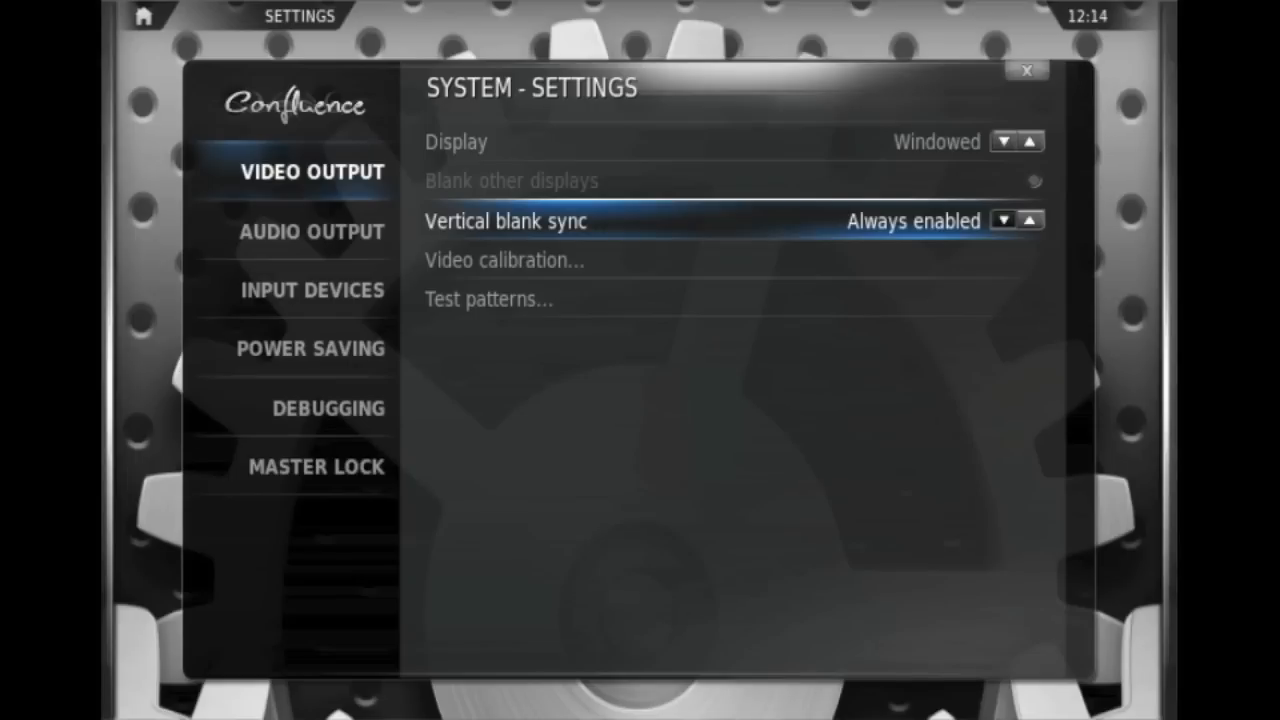
# - View the System settings' Input Devices and Power Saving pages, then return to the categories
pyautogui.click(312, 289)
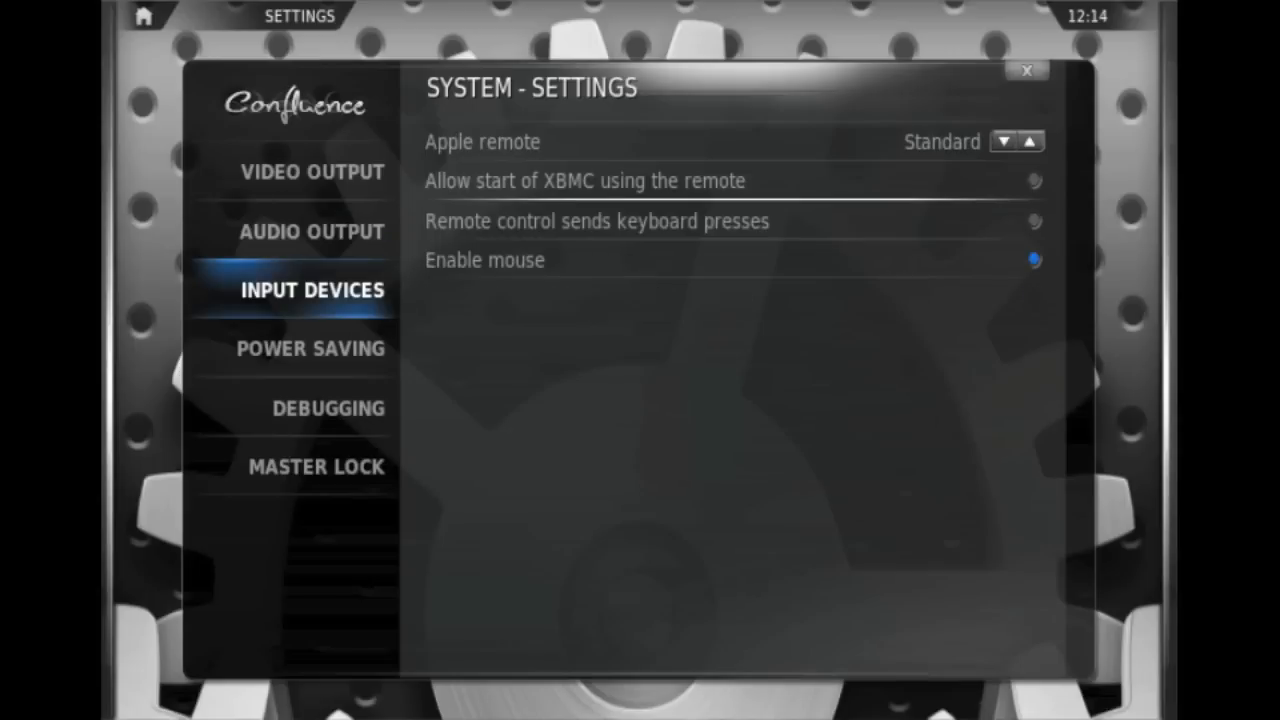
pyautogui.click(310, 348)
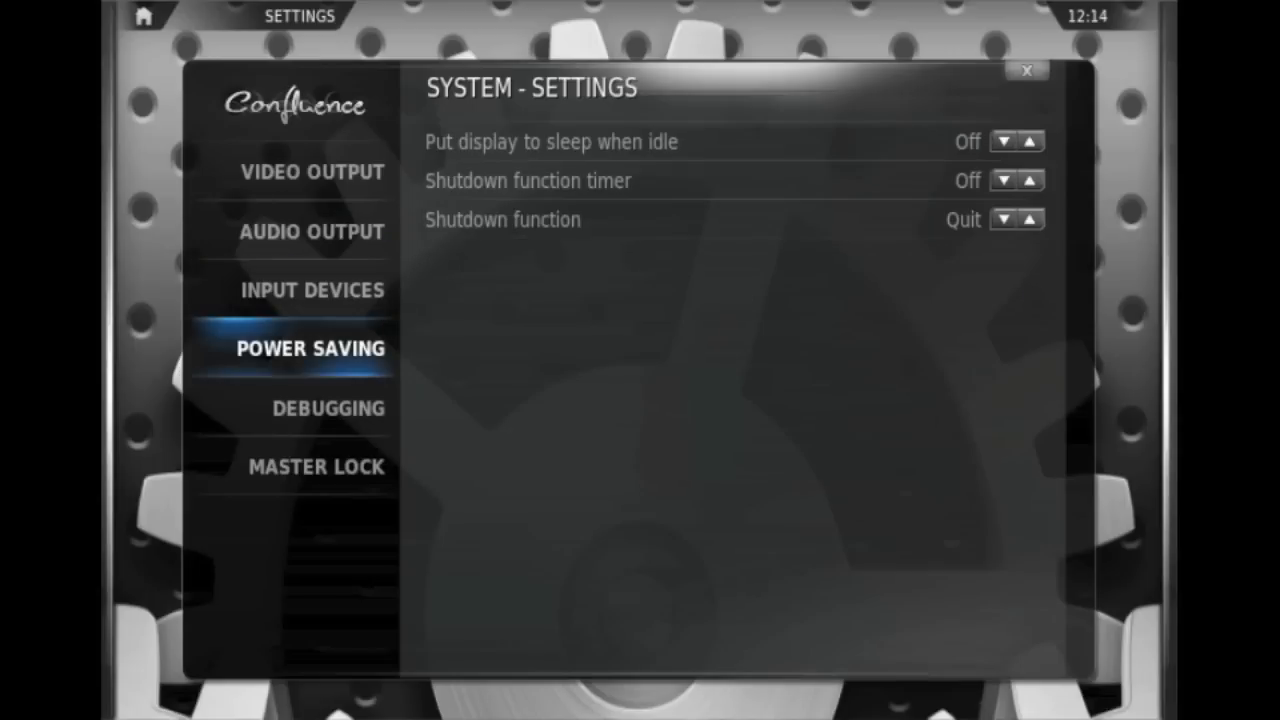
pyautogui.click(316, 466)
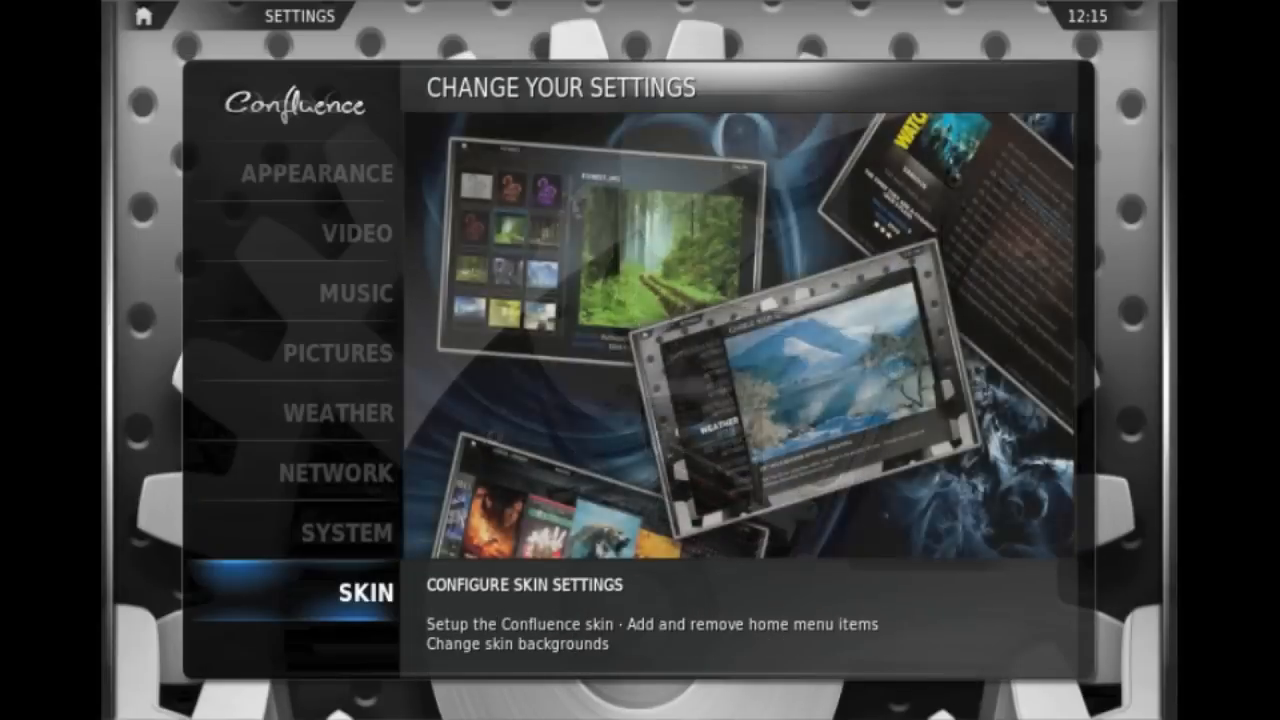
pyautogui.click(360, 592)
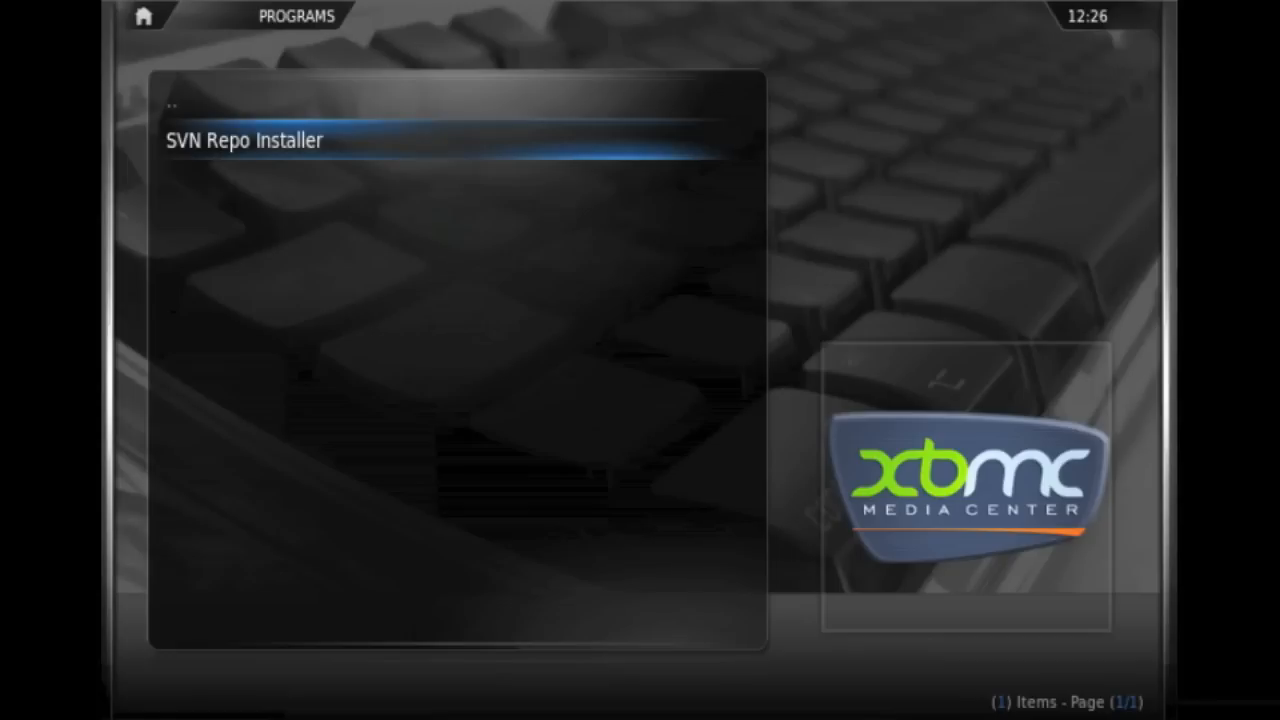
# - Launch the SVN Repo Installer from the Programs list
pyautogui.click(243, 140)
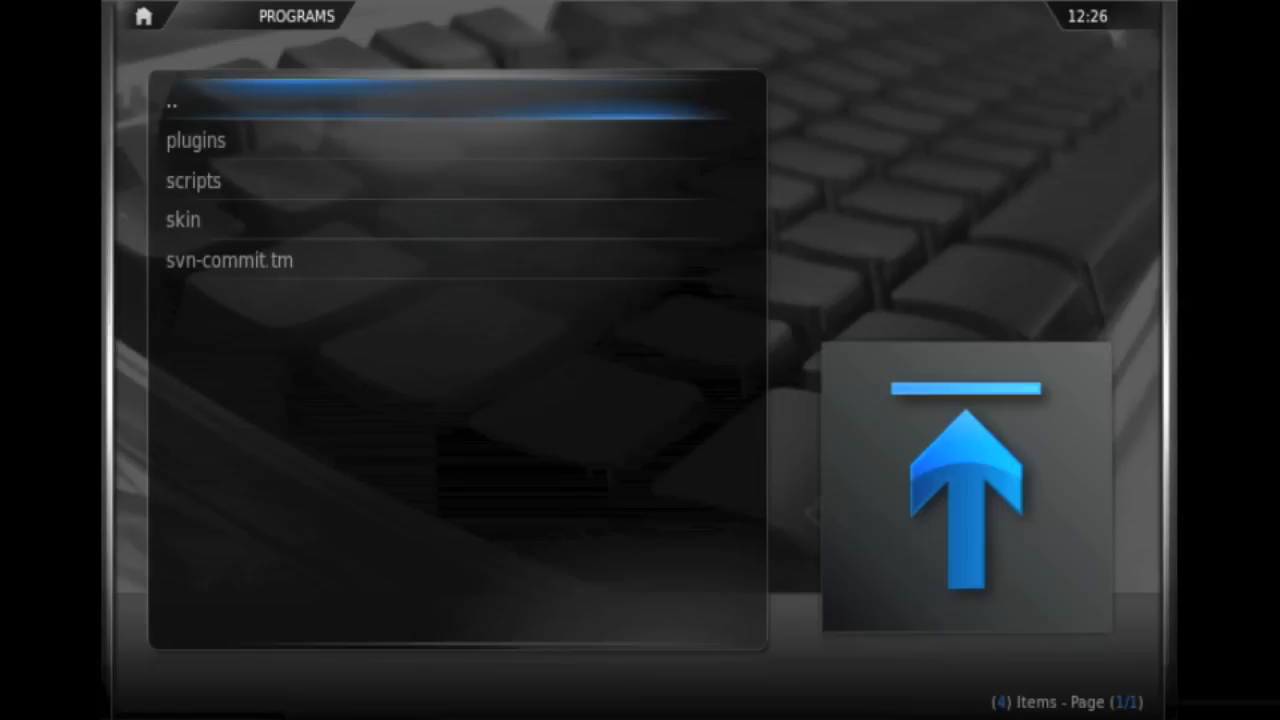
# - Enter the repository's plugins folder and scroll through its 71 installable add-ons
pyautogui.press('Down')
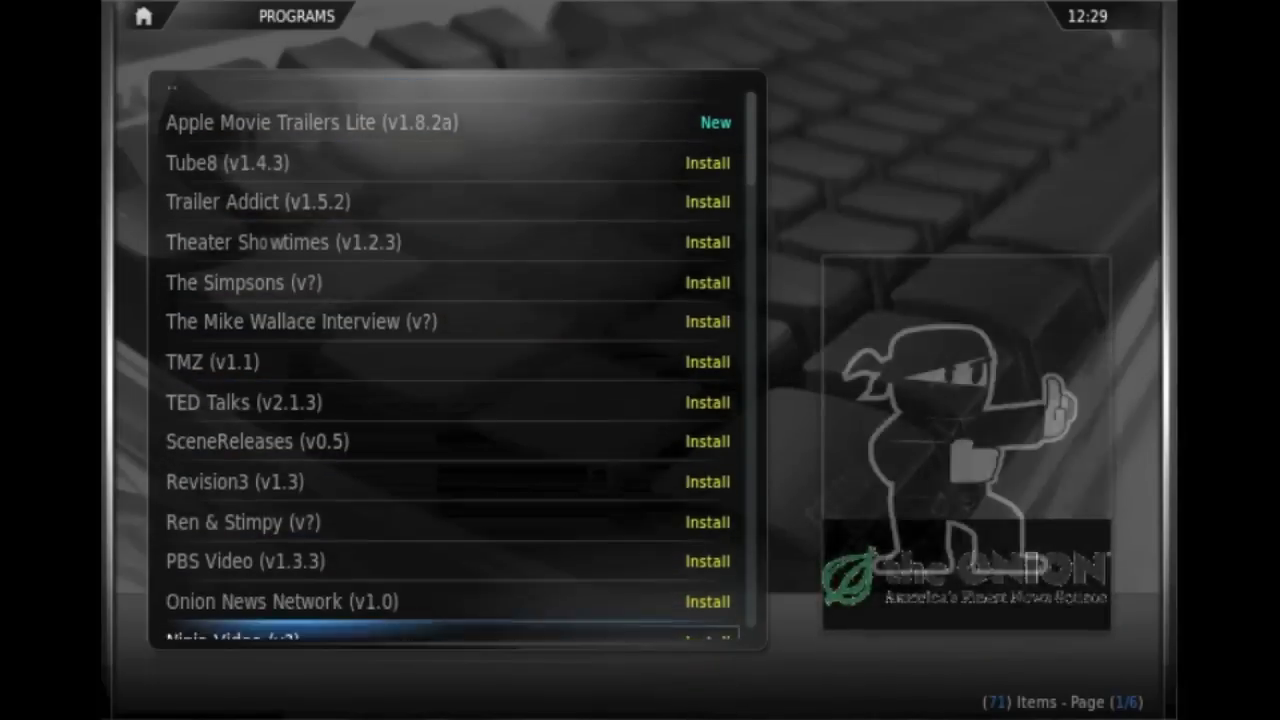
pyautogui.scroll(-3)
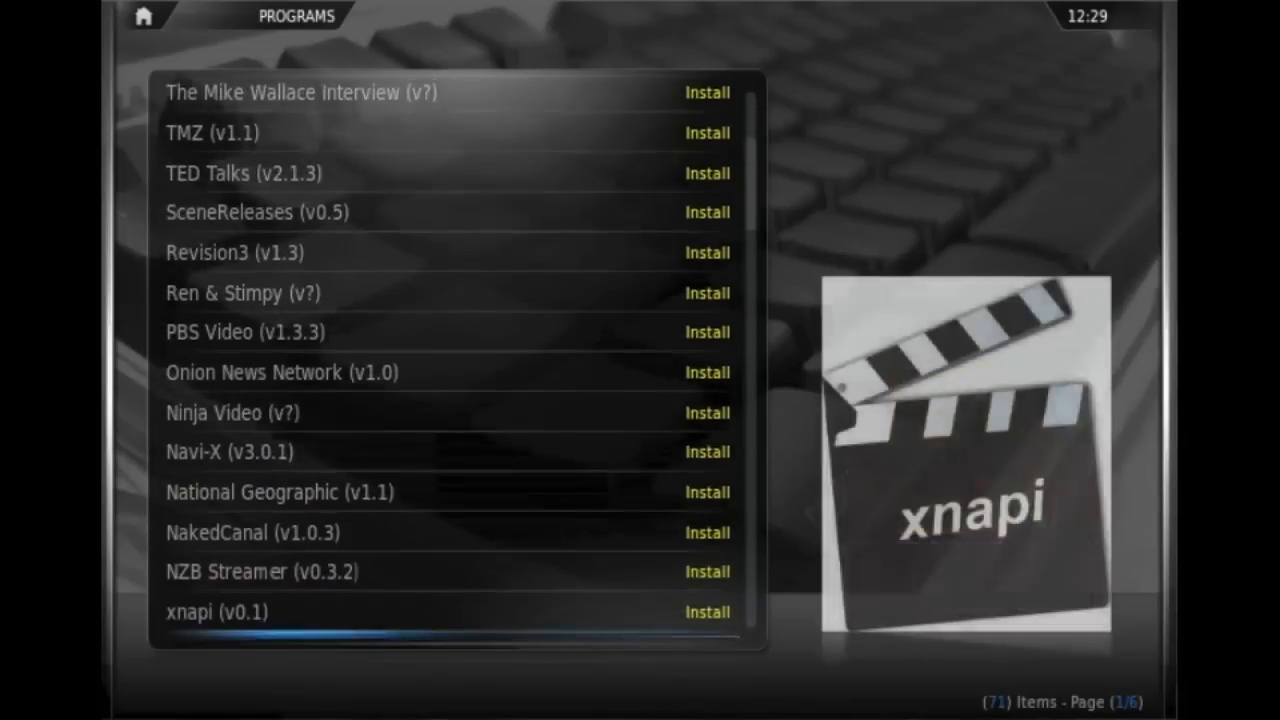
pyautogui.scroll(-3)
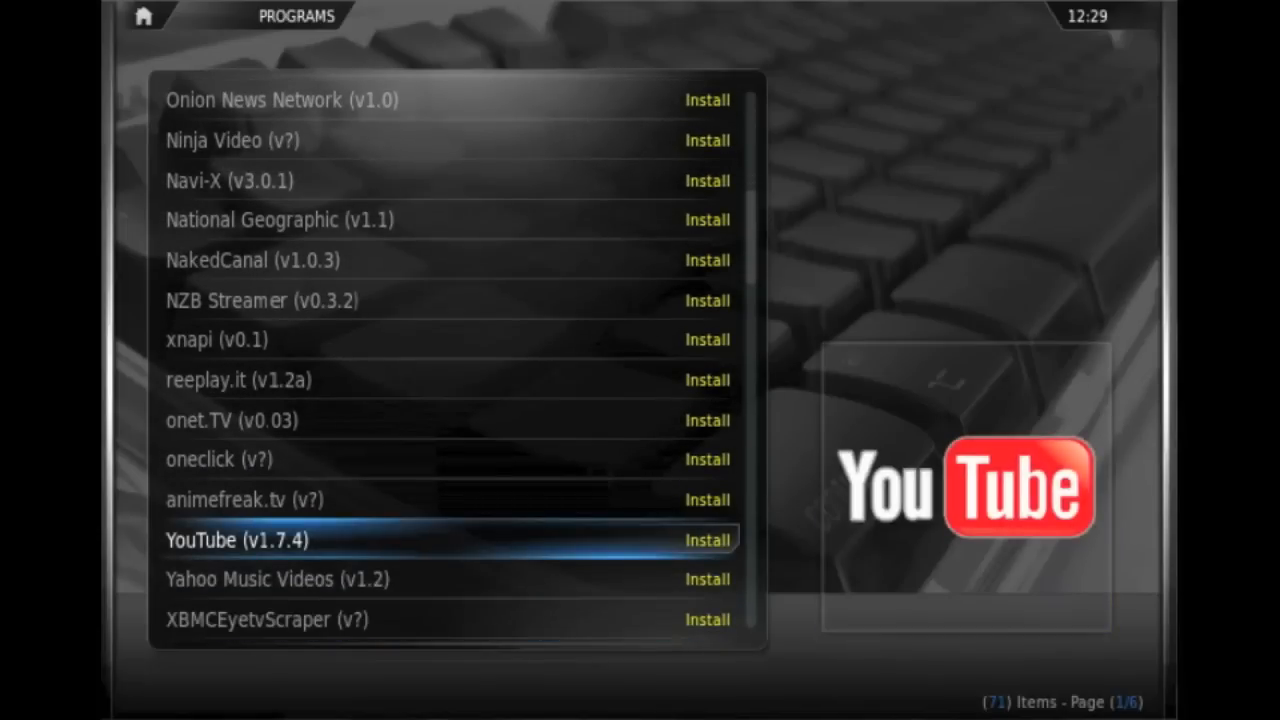
# - Install the YouTube plugin (v1.7.4) from its info dialog
pyautogui.click(200, 540)
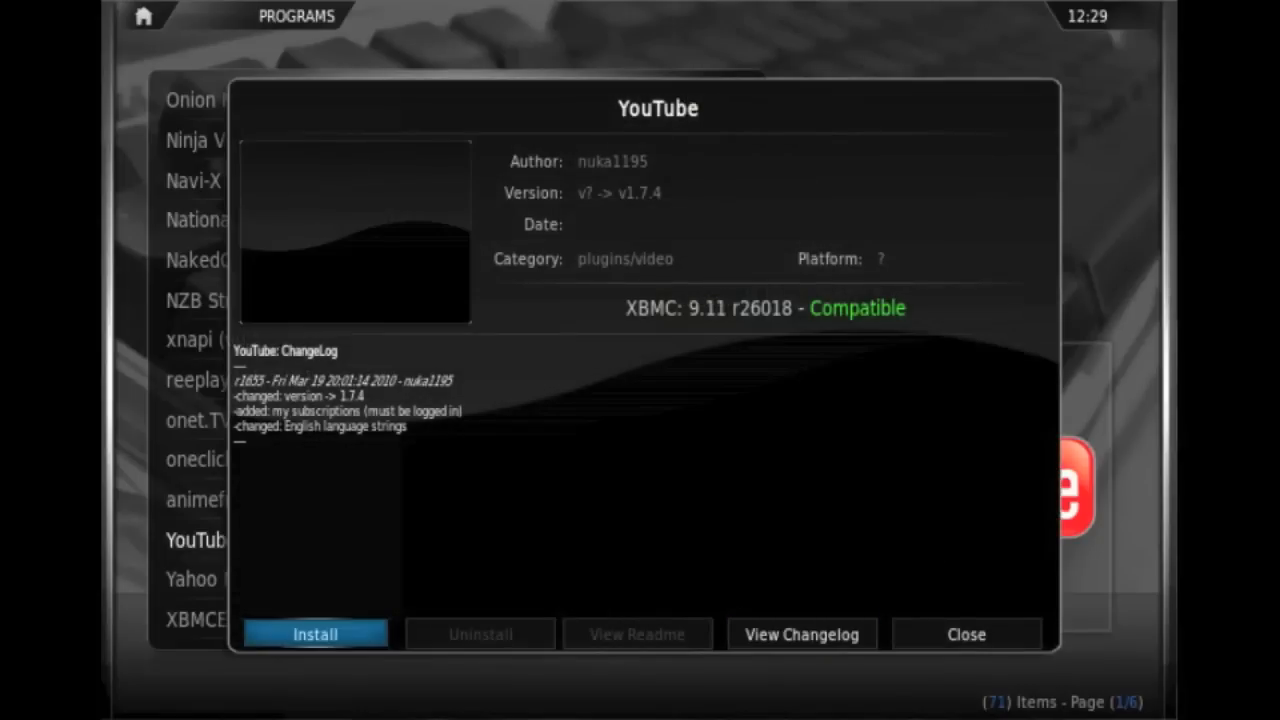
pyautogui.click(318, 633)
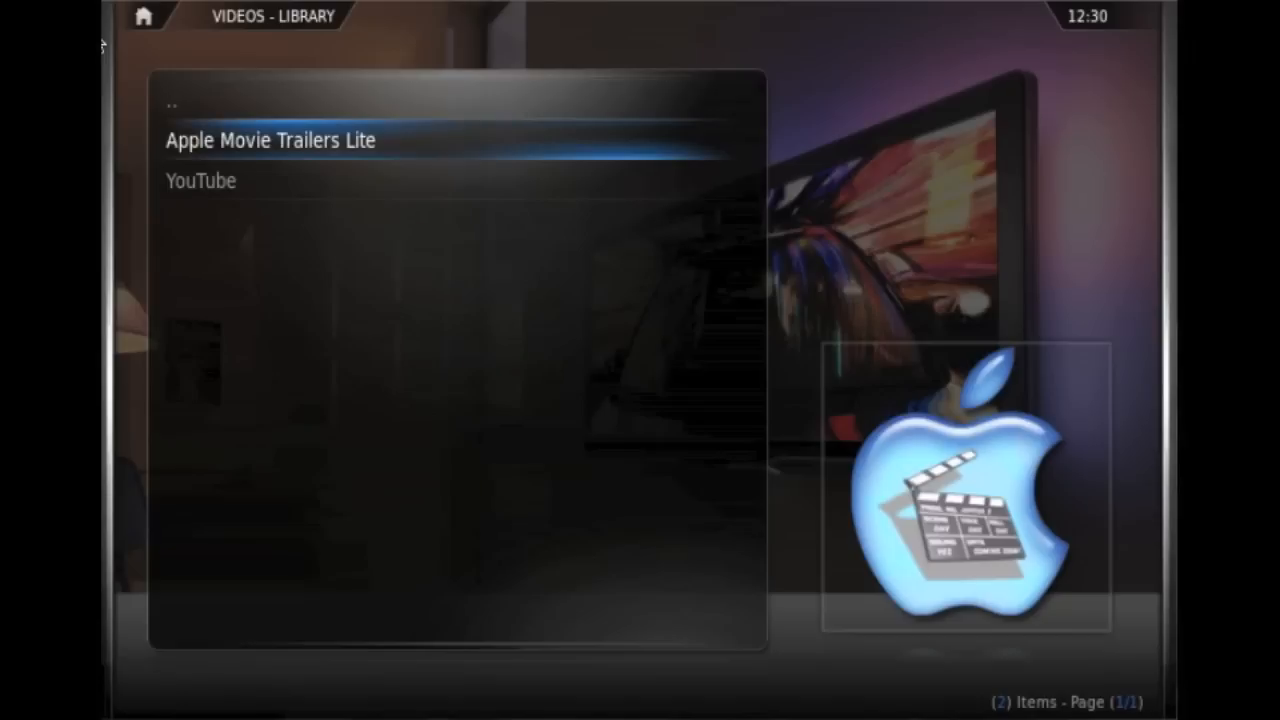
# - Return to the Programs section showing SVN Repo Installer
pyautogui.click(269, 140)
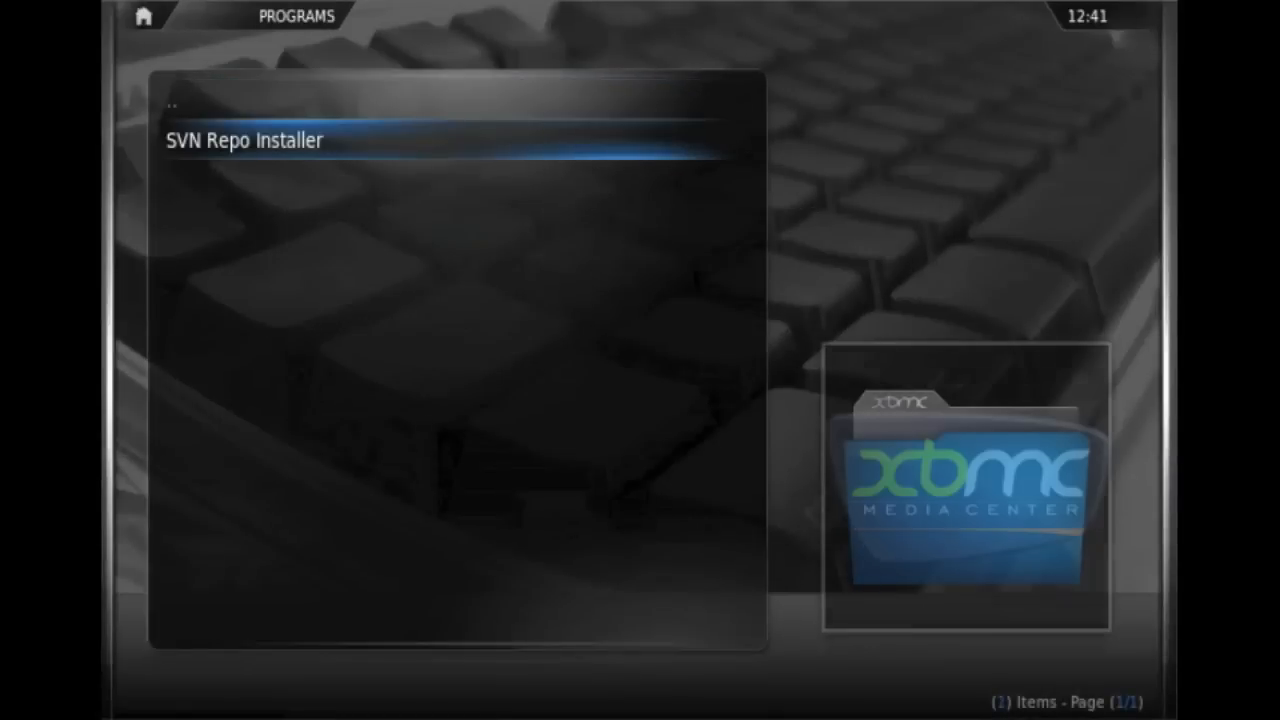
# - Reopen SVN Repo Installer and list the xbmc-scripting repository's scripts, including RSS Editor (v1.5.5)
pyautogui.click(240, 139)
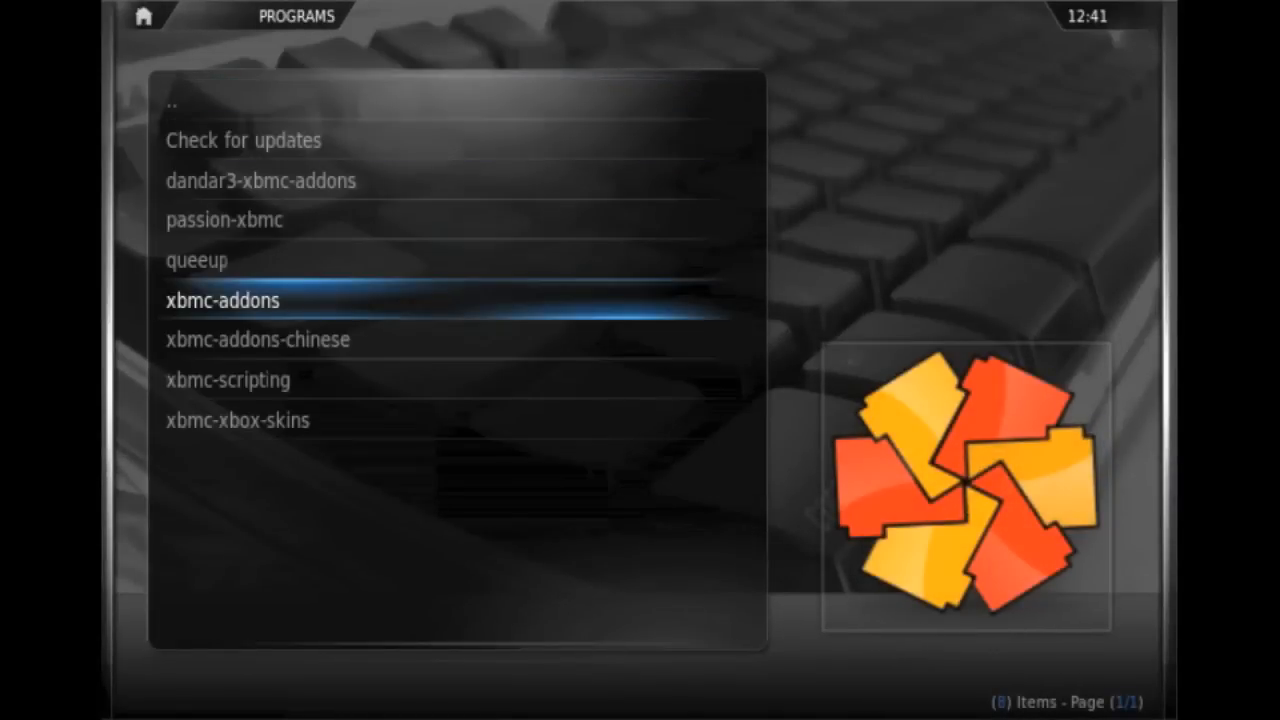
pyautogui.doubleClick(222, 300)
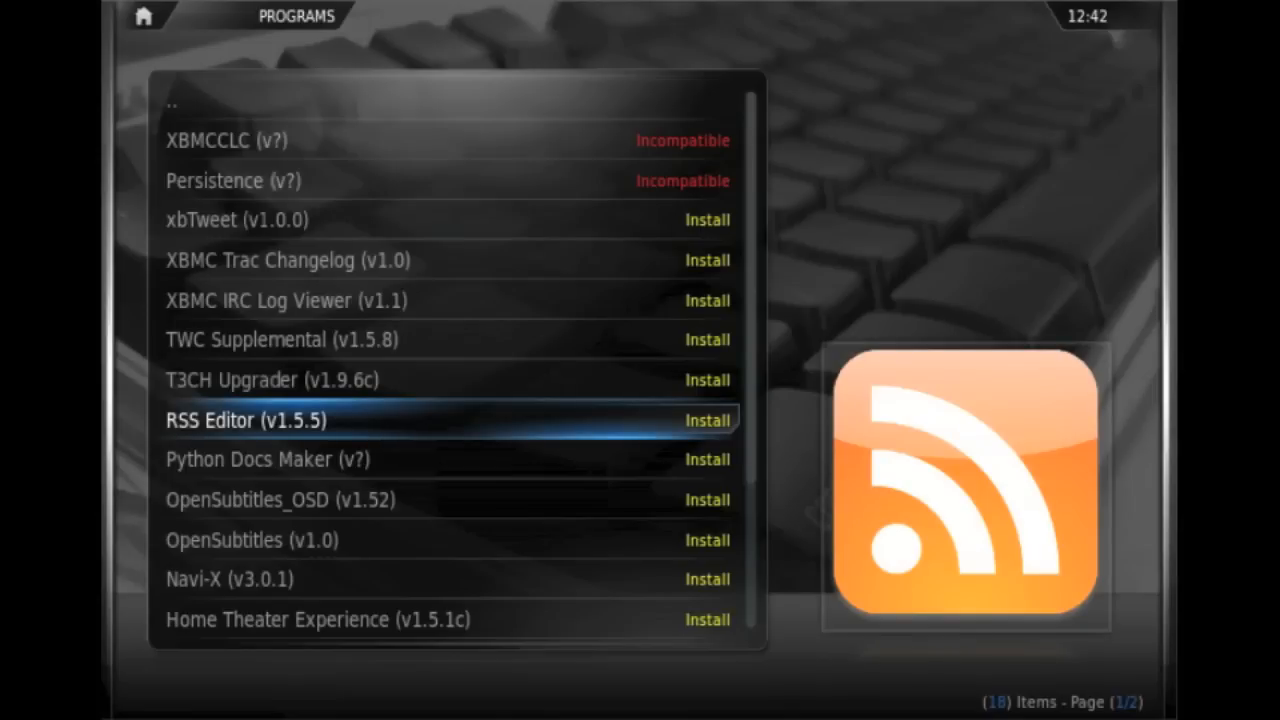
# - Install RSS Editor v1.5.5 from its details page and view it in the Scripts list
pyautogui.click(247, 420)
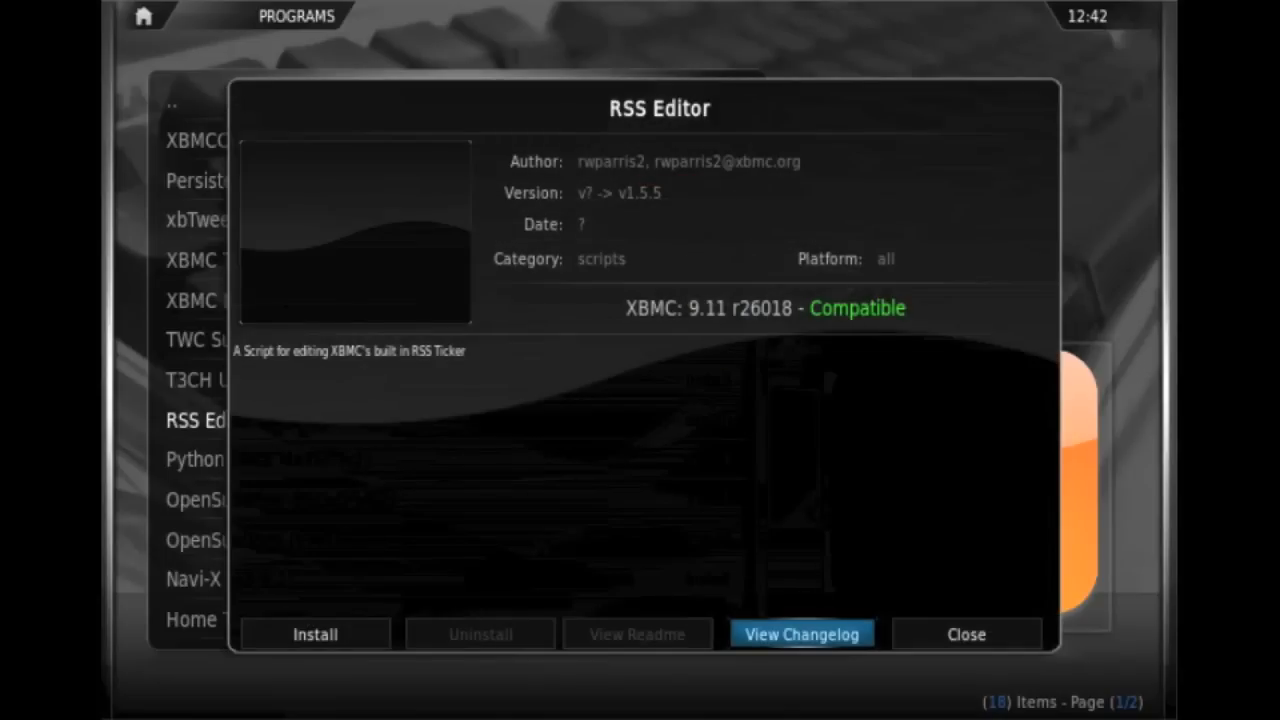
pyautogui.click(314, 634)
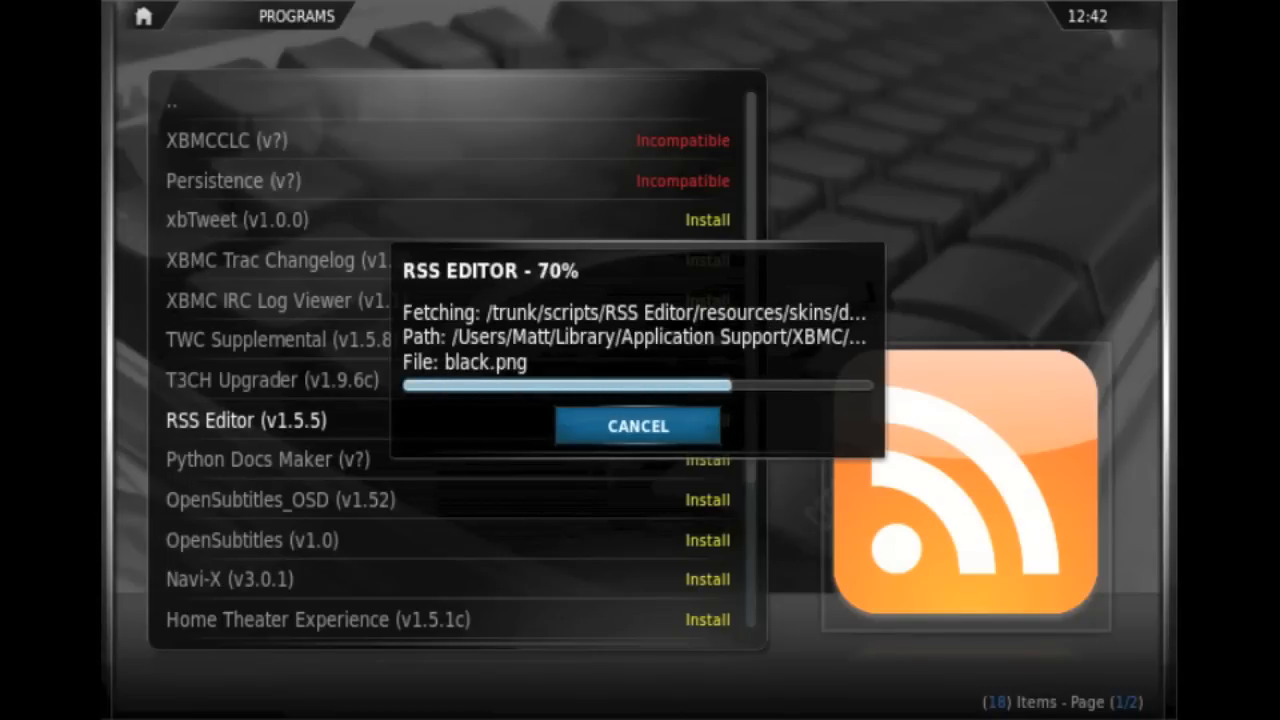
pyautogui.click(637, 425)
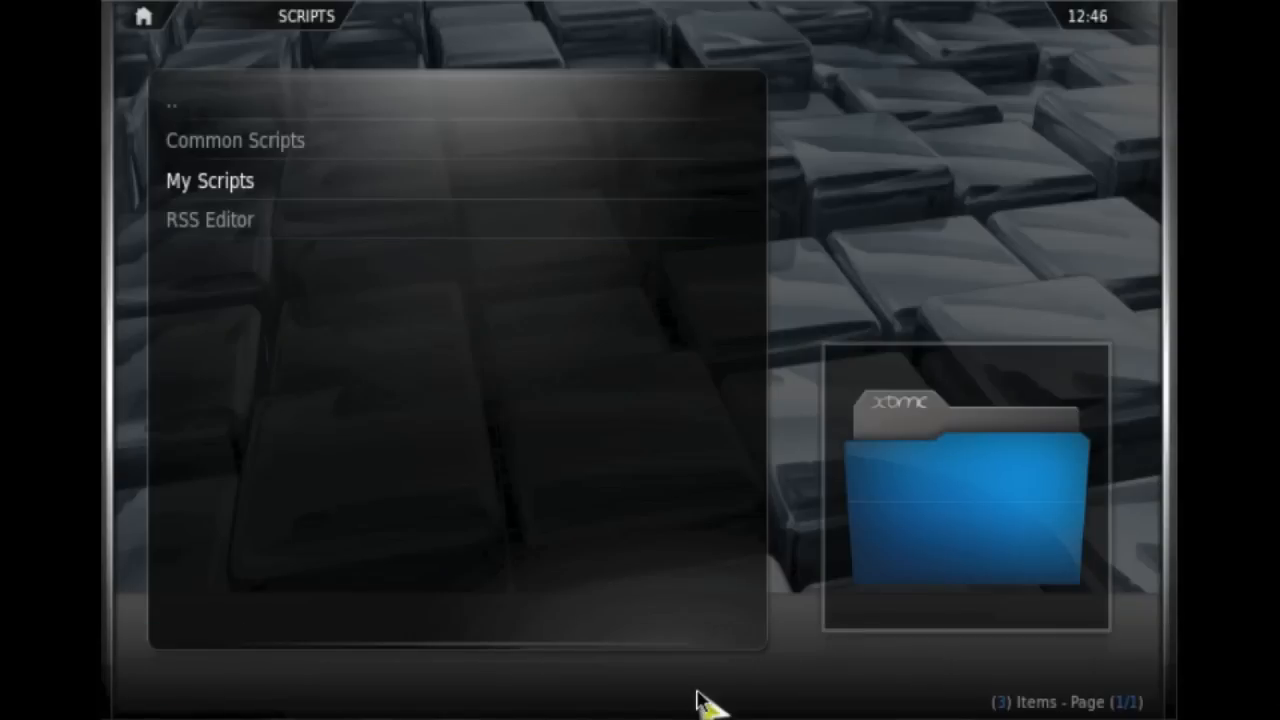
pyautogui.click(209, 219)
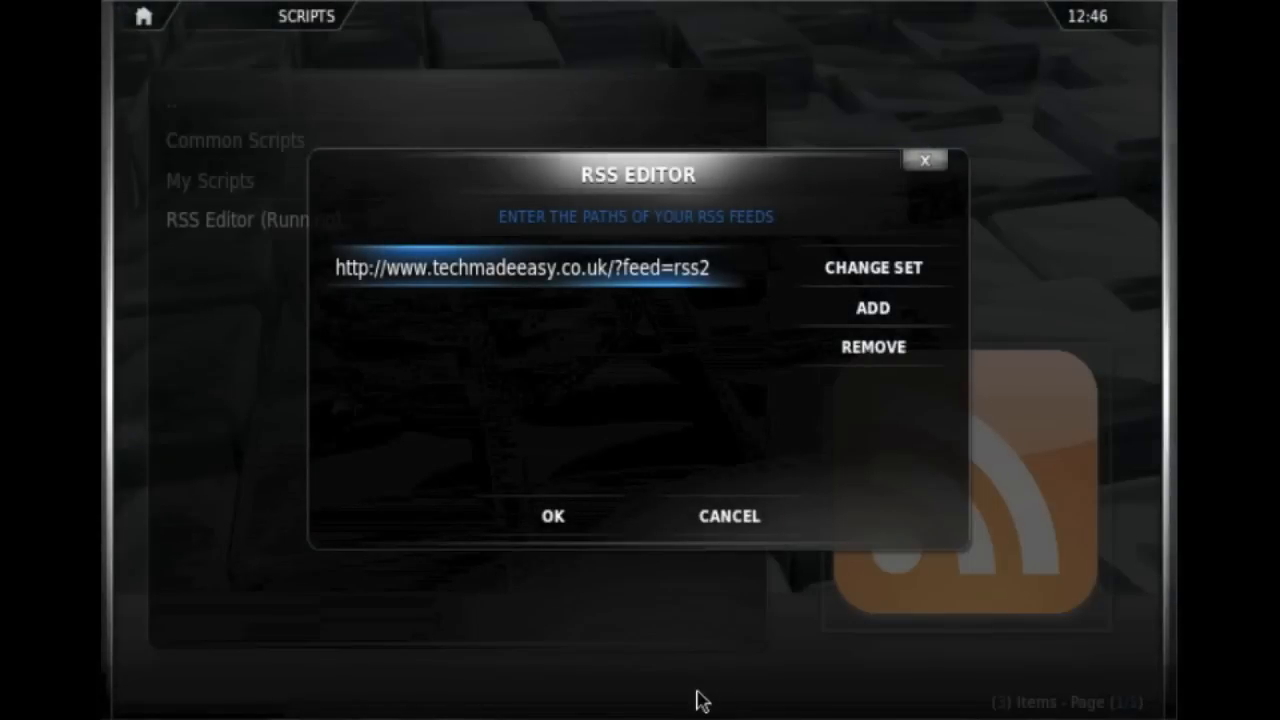
pyautogui.moveTo(552, 516)
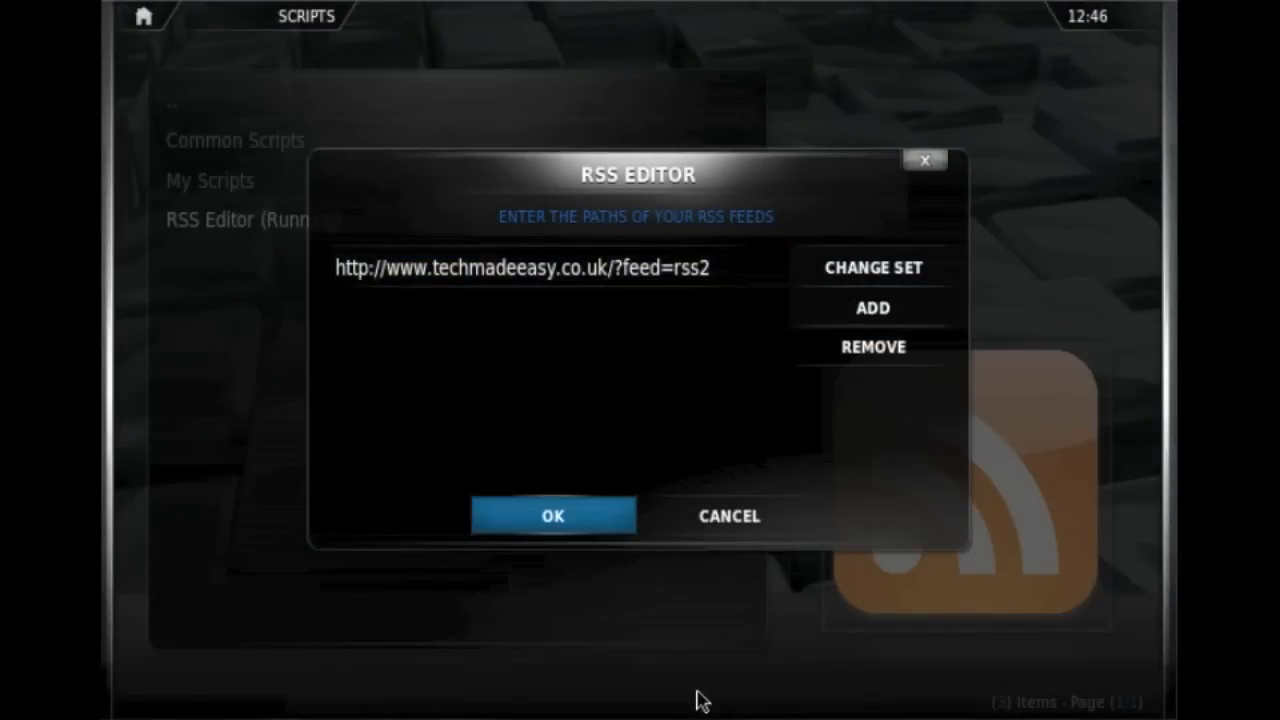
pyautogui.click(552, 515)
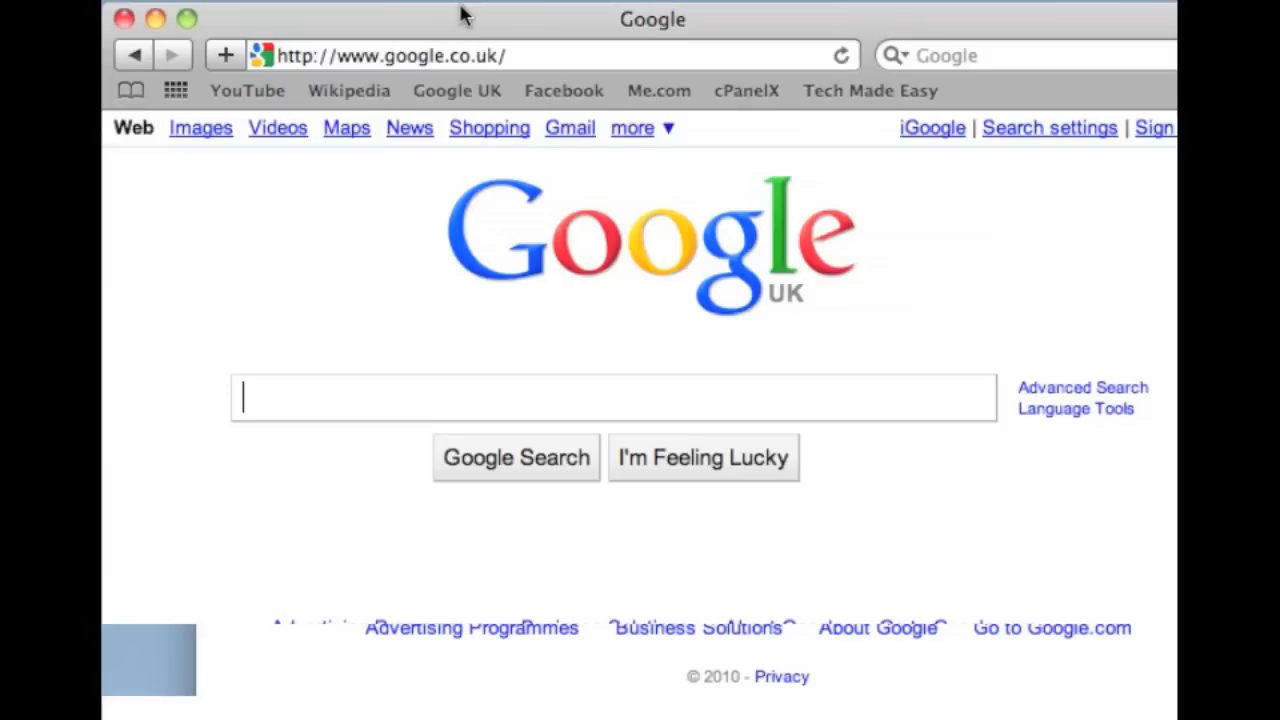
# - Go to xbmc.org, browse Downloads > Skins and scroll to the Aeon skin page
pyautogui.click(453, 54)
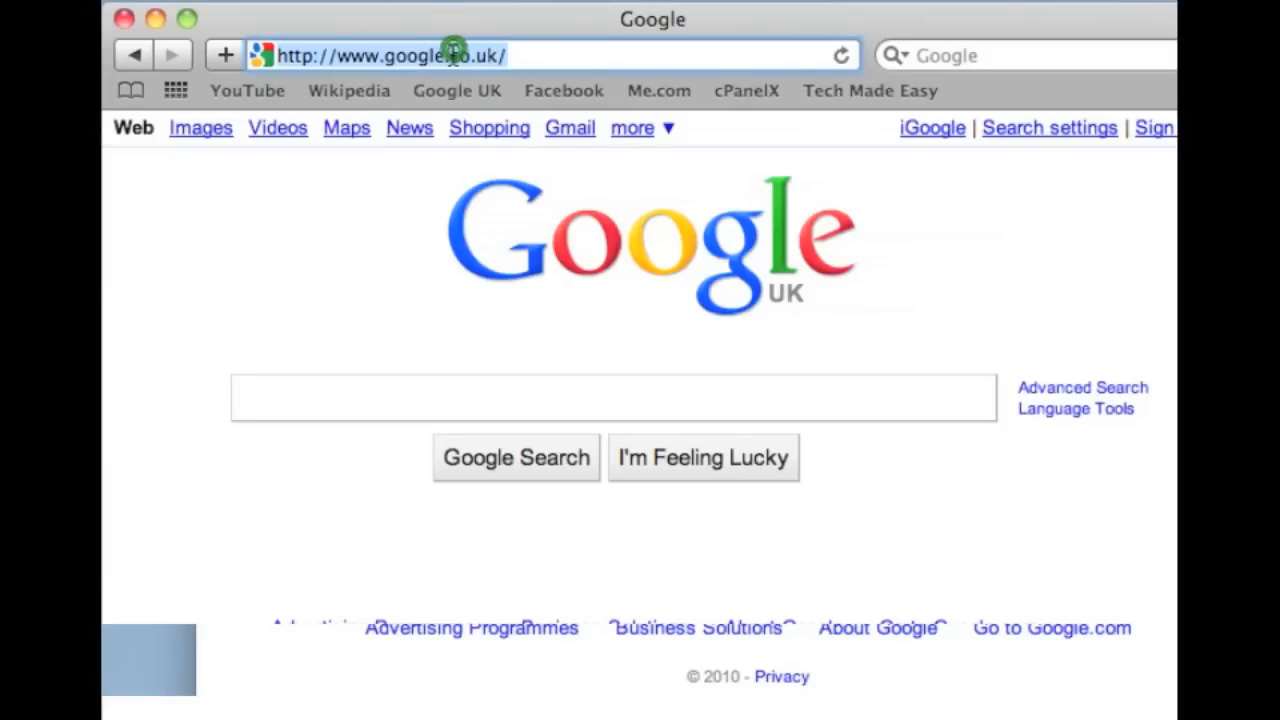
pyautogui.write('xbmc.org/')
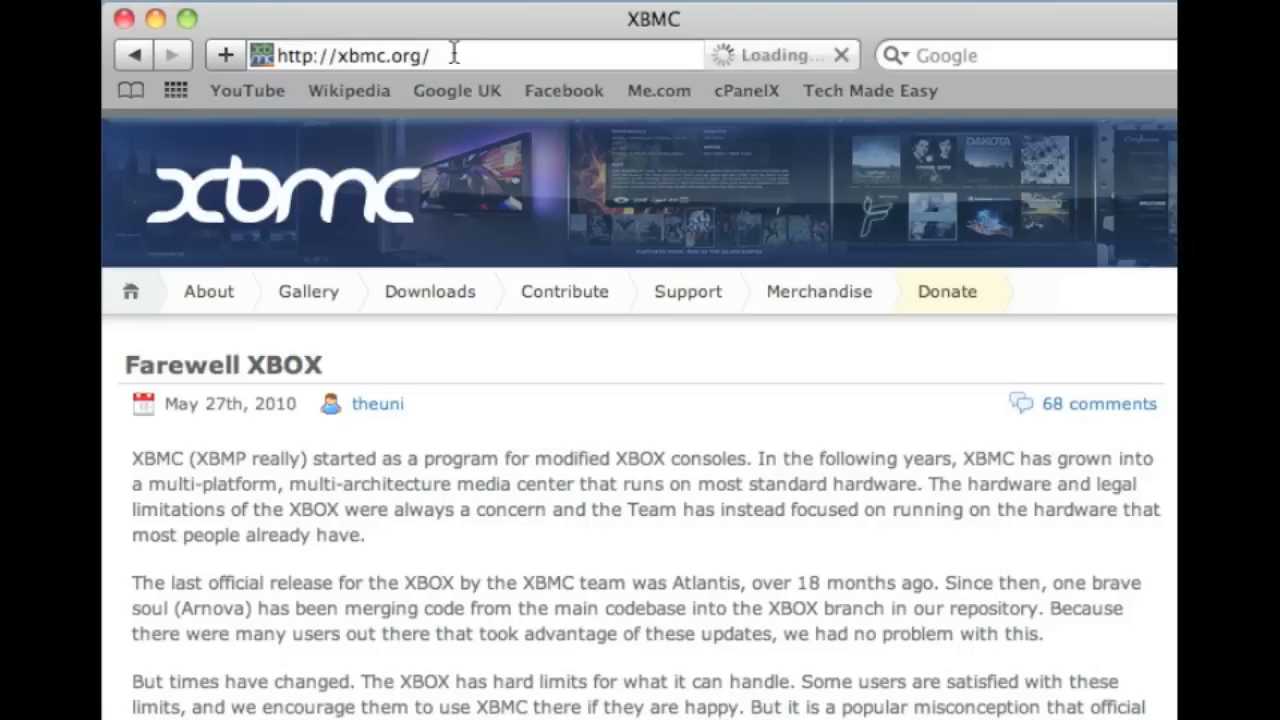
pyautogui.click(428, 291)
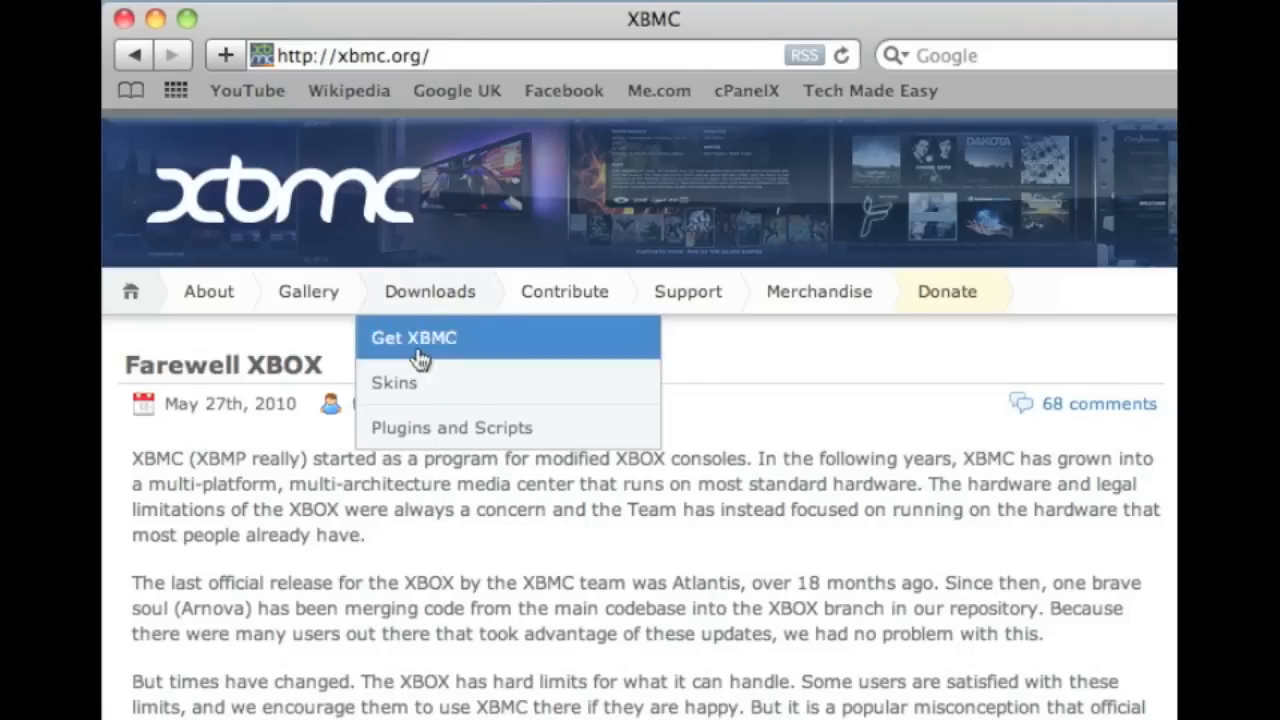
pyautogui.click(393, 383)
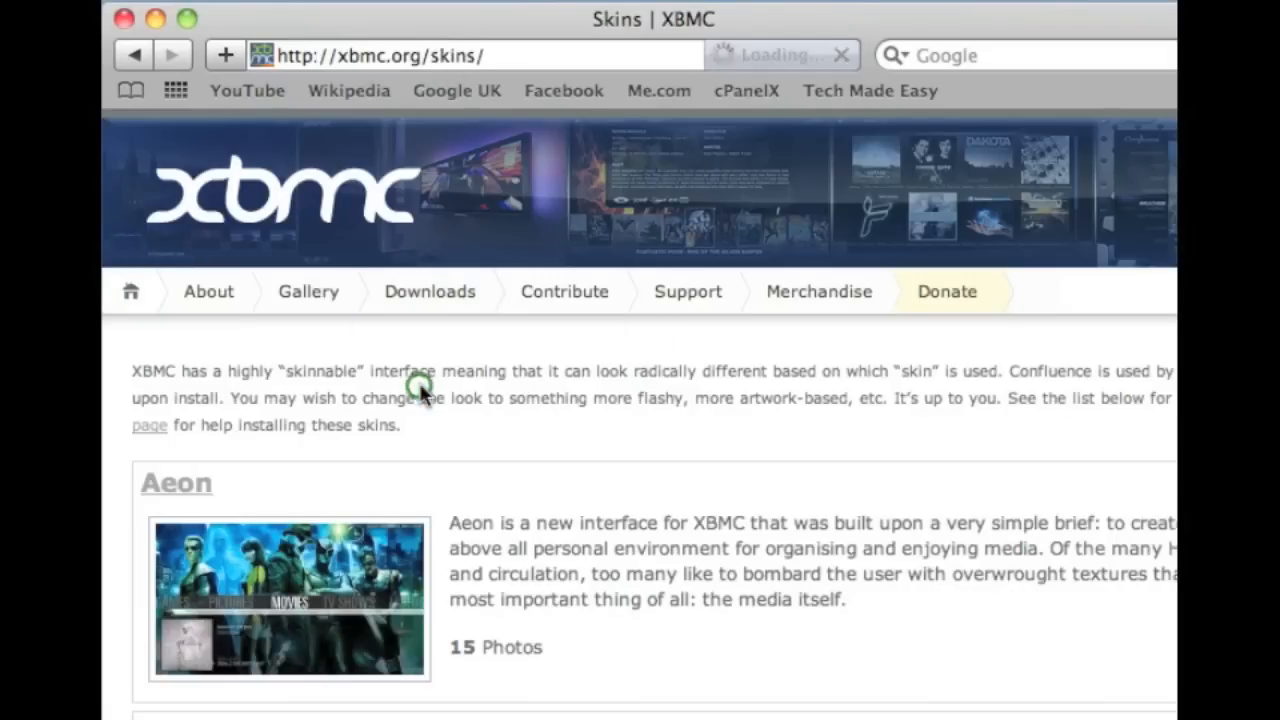
pyautogui.scroll(-3)
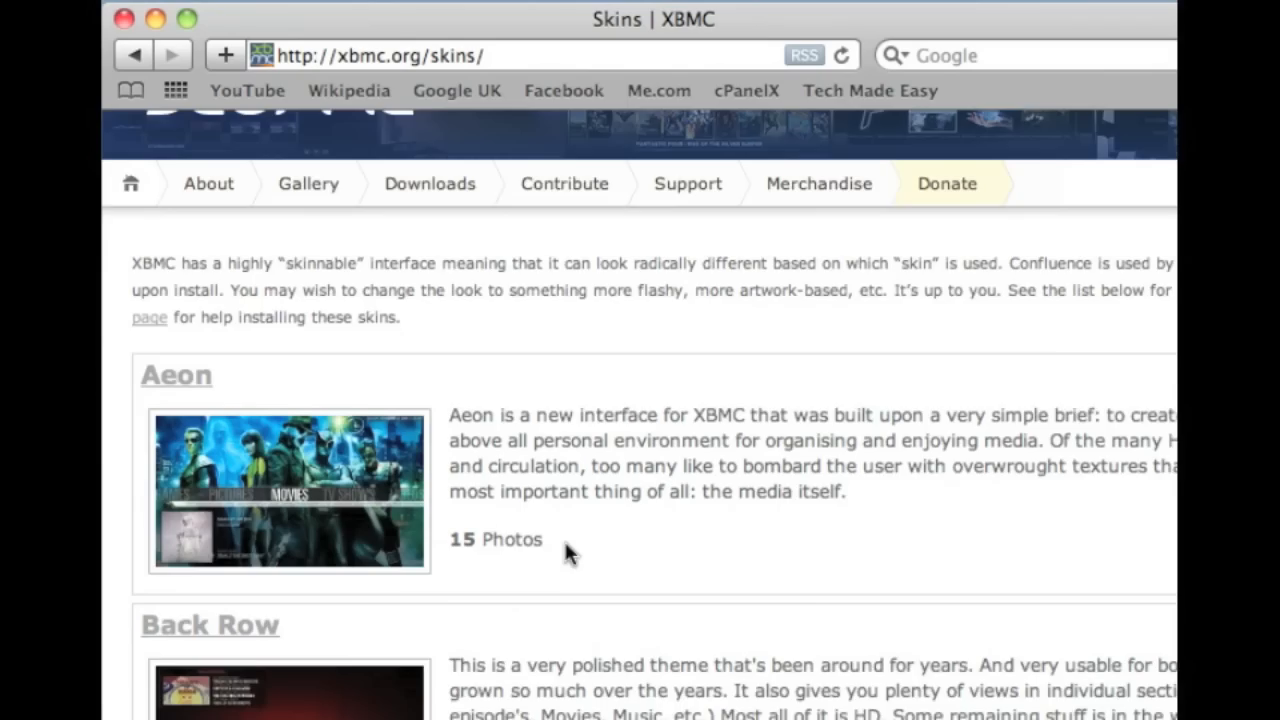
pyautogui.scroll(-3)
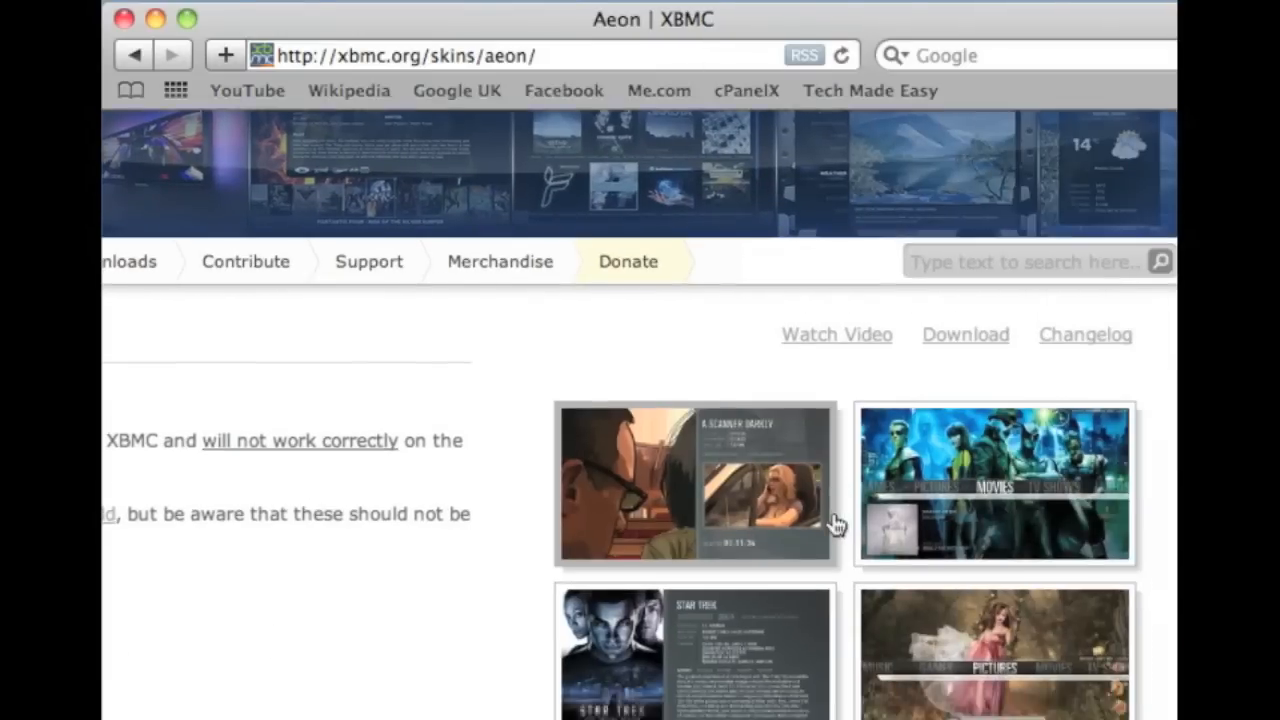
# - Scroll down the Aeon skin page to review its screenshots and Download link
pyautogui.scroll(-3)
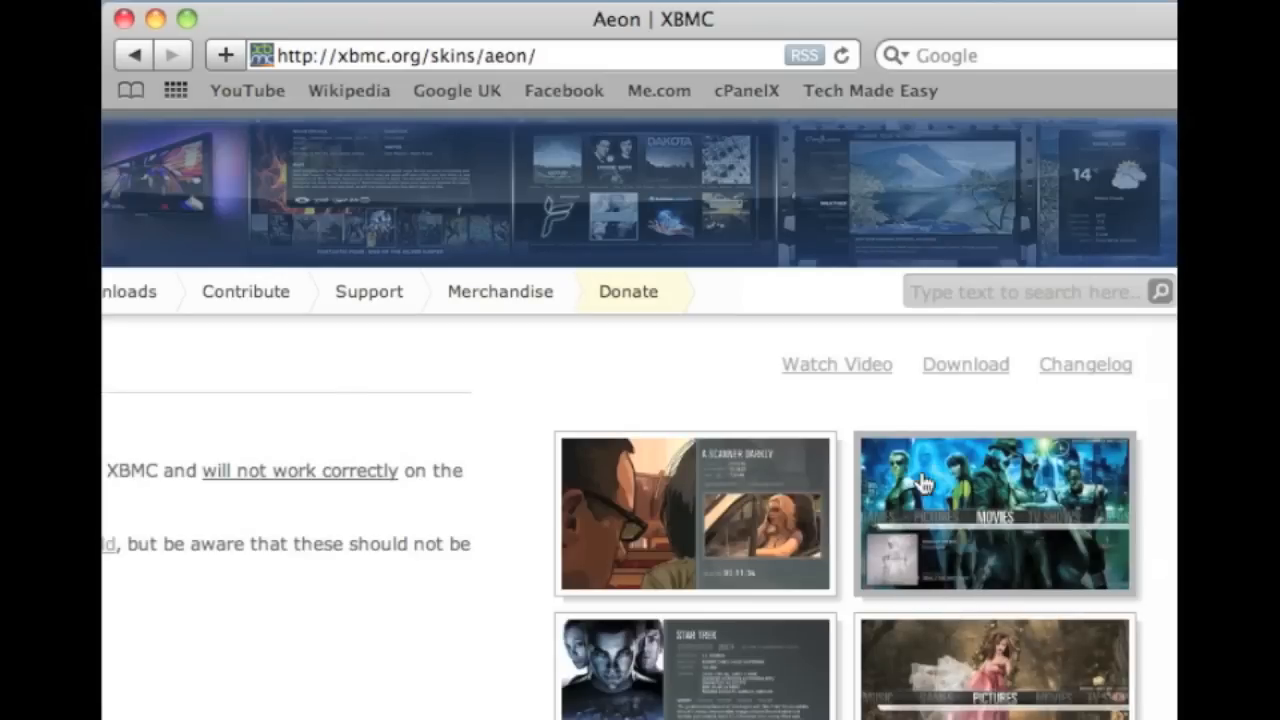
pyautogui.moveTo(976, 379)
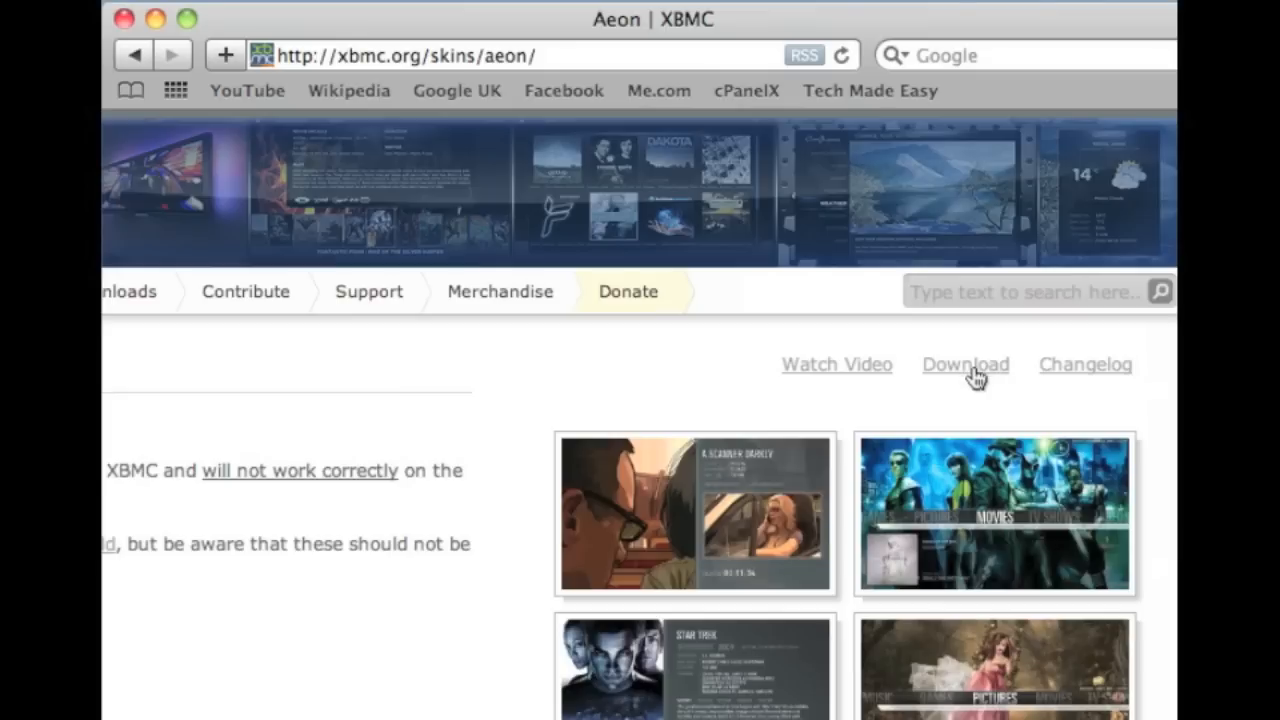
pyautogui.moveTo(958, 380)
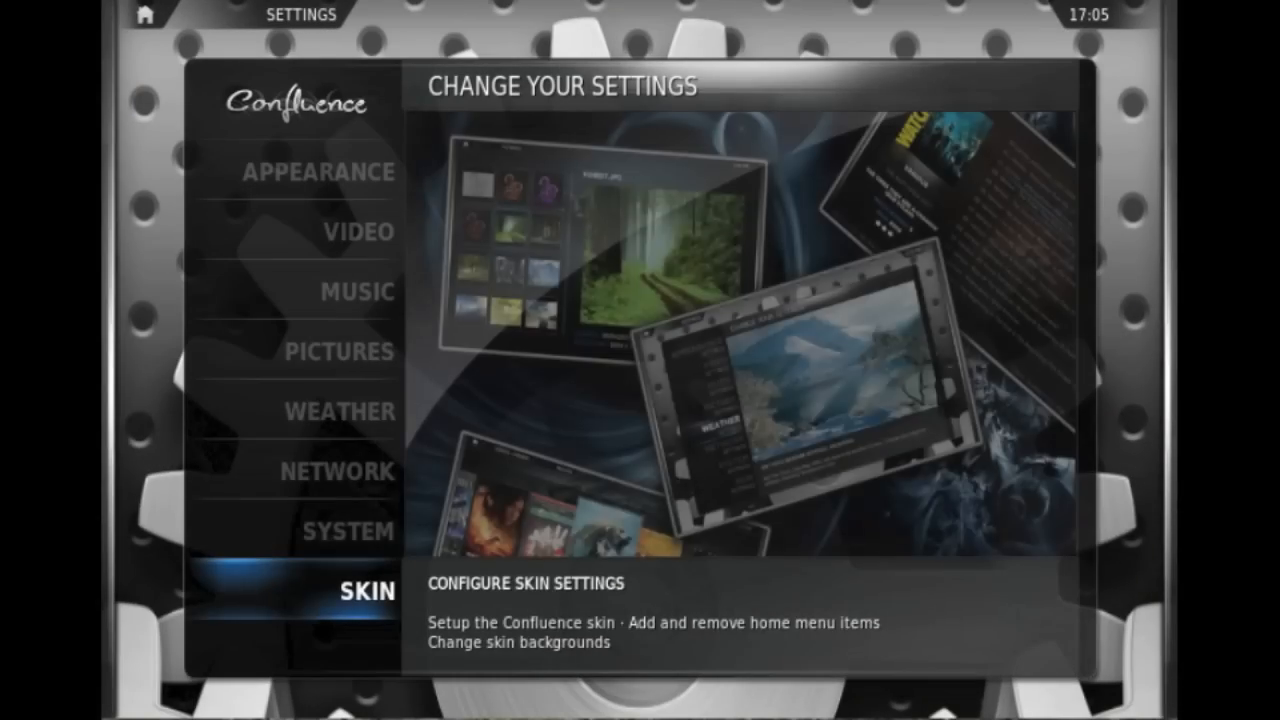
# - In Appearance settings, switch the skin from Confluence to PM3.HD and apply it
pyautogui.click(318, 172)
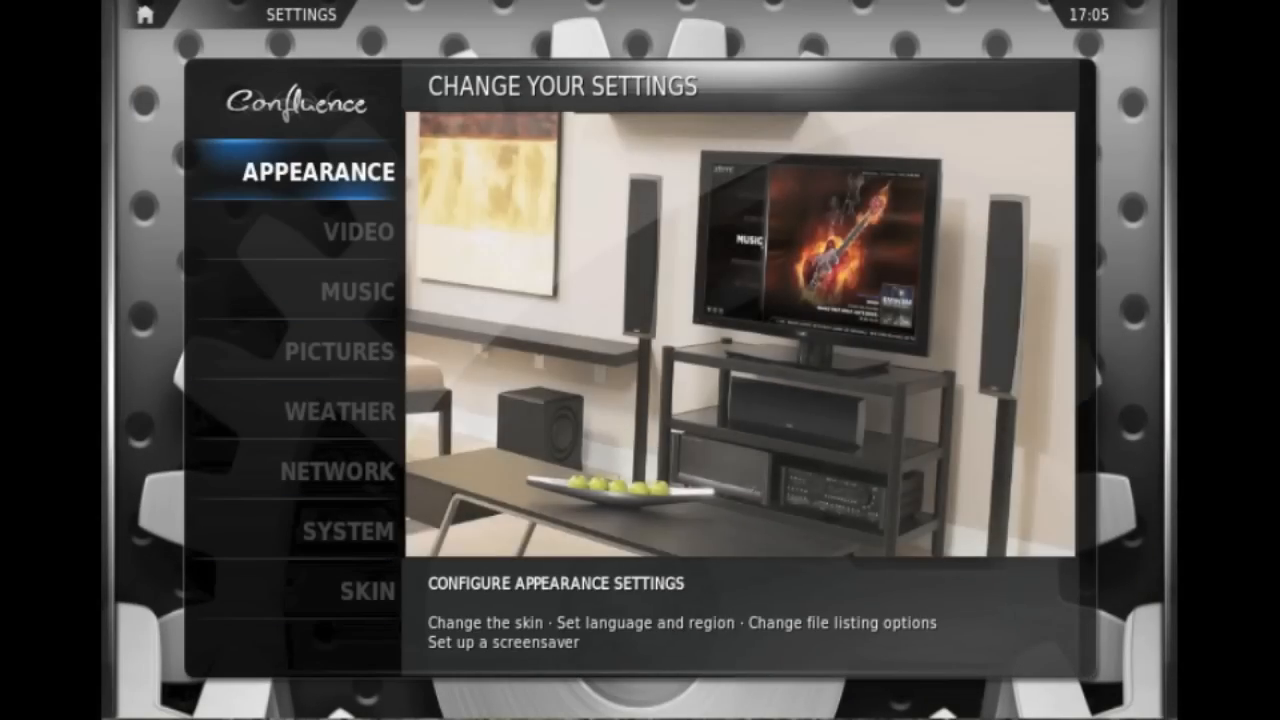
pyautogui.click(320, 171)
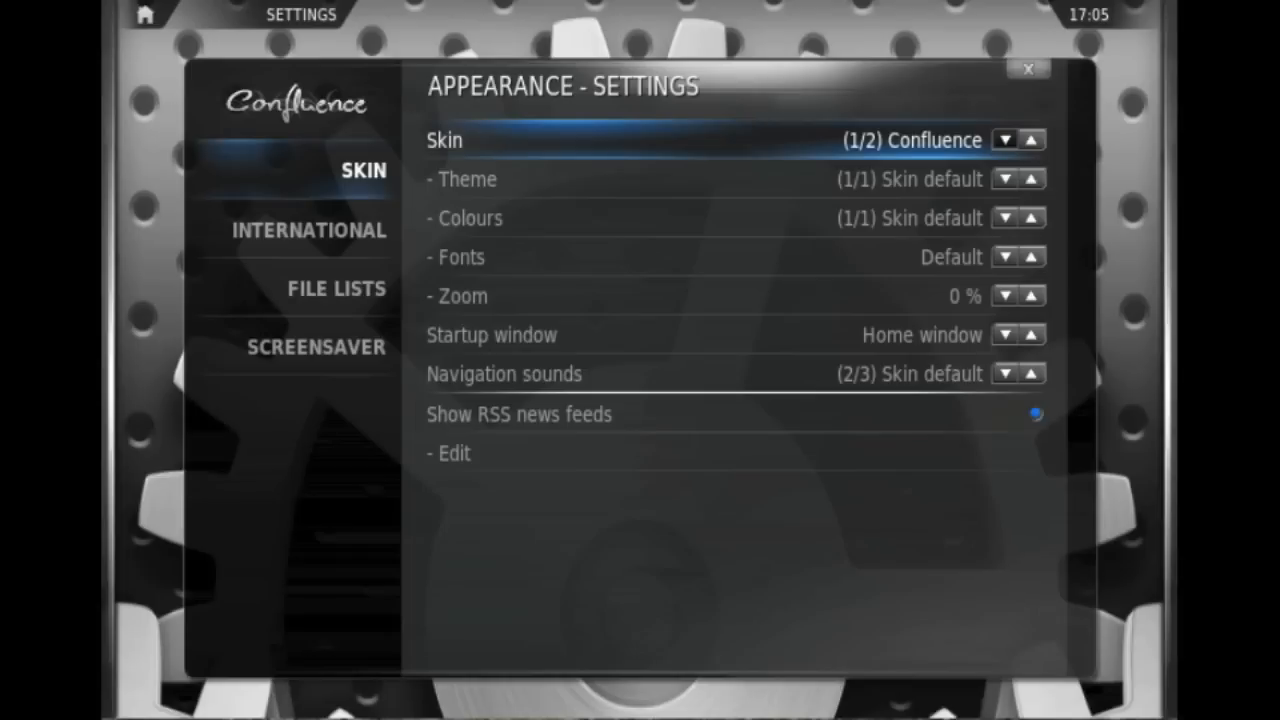
pyautogui.click(1031, 140)
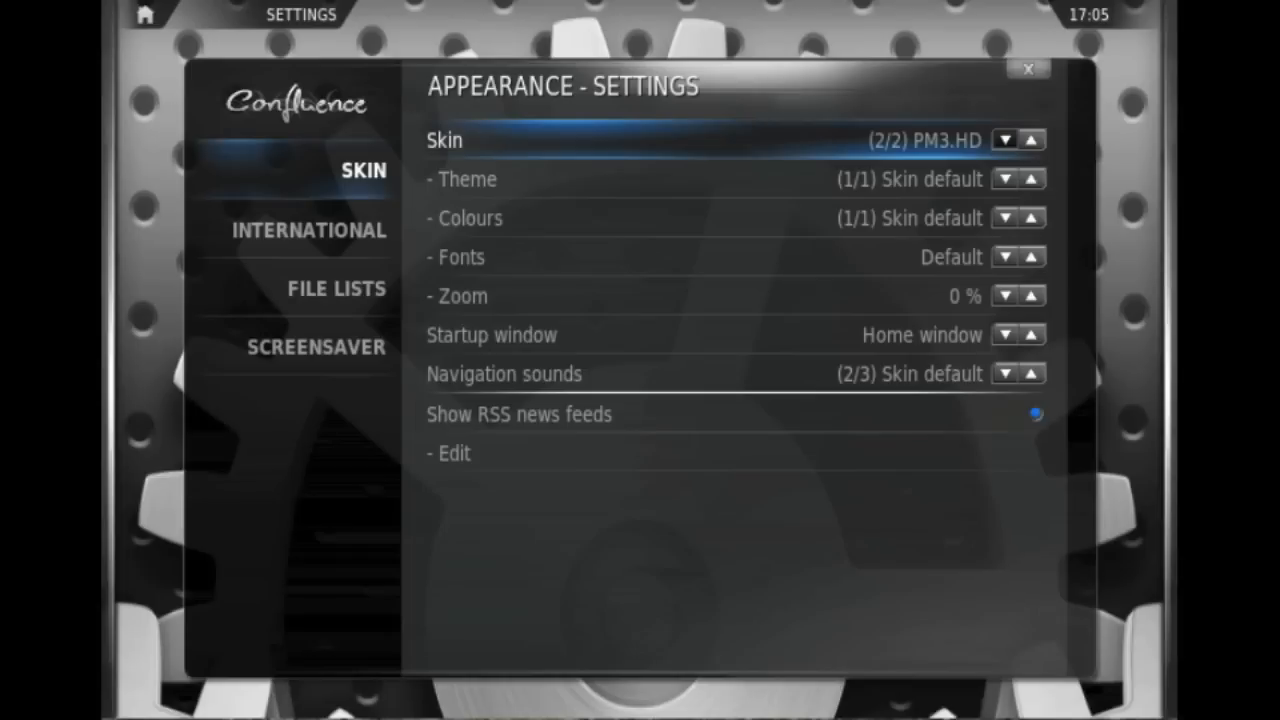
pyautogui.click(1035, 139)
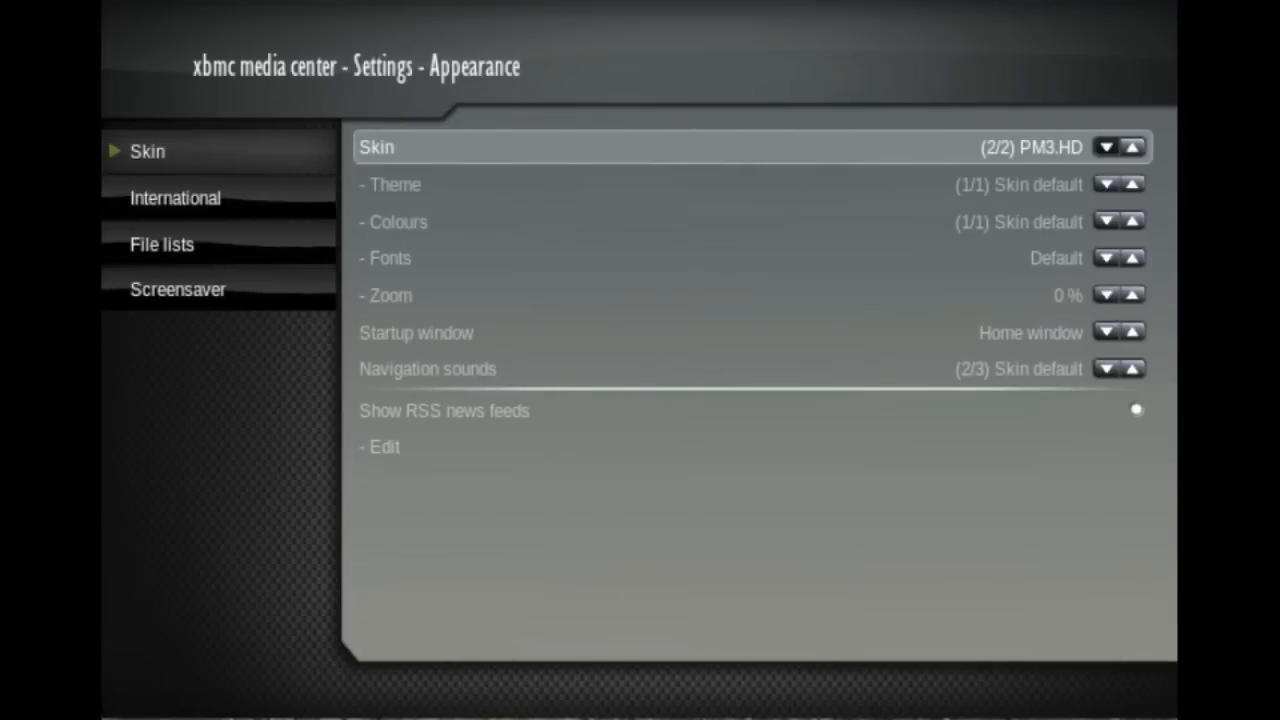